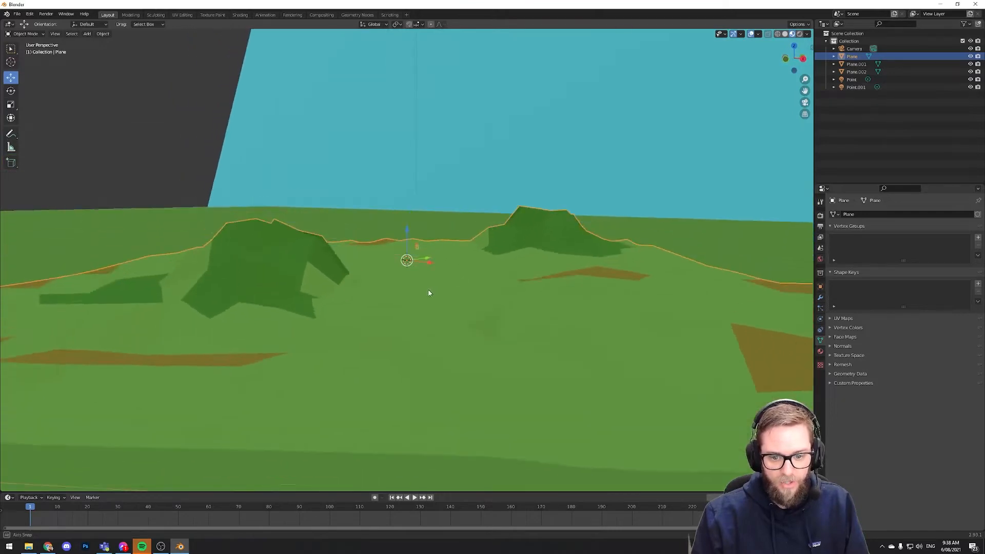
Add a large plane over the terrain centre and sink it so only patches show through
{"action": "key", "text": "Tab"}
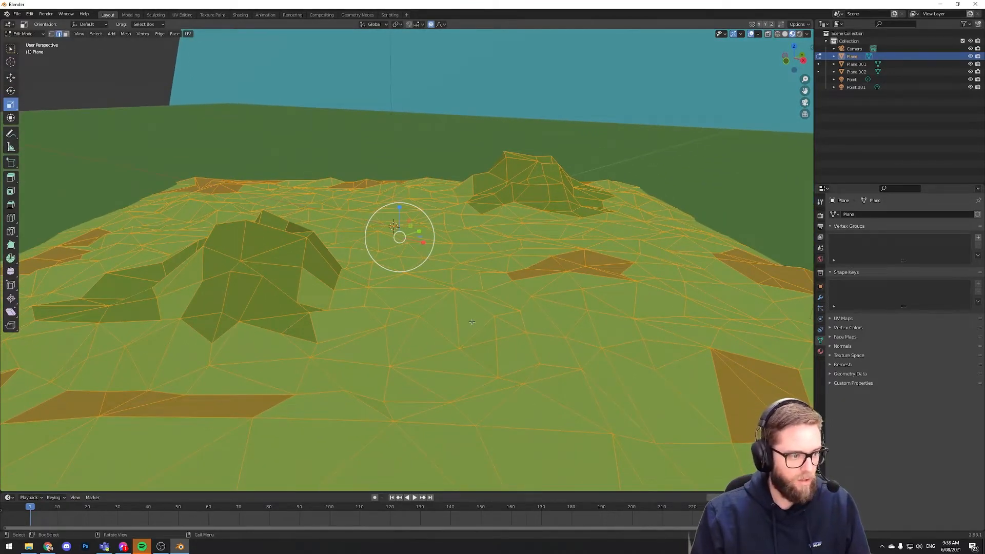
{"action": "mouse_move", "coordinate": [416, 276]}
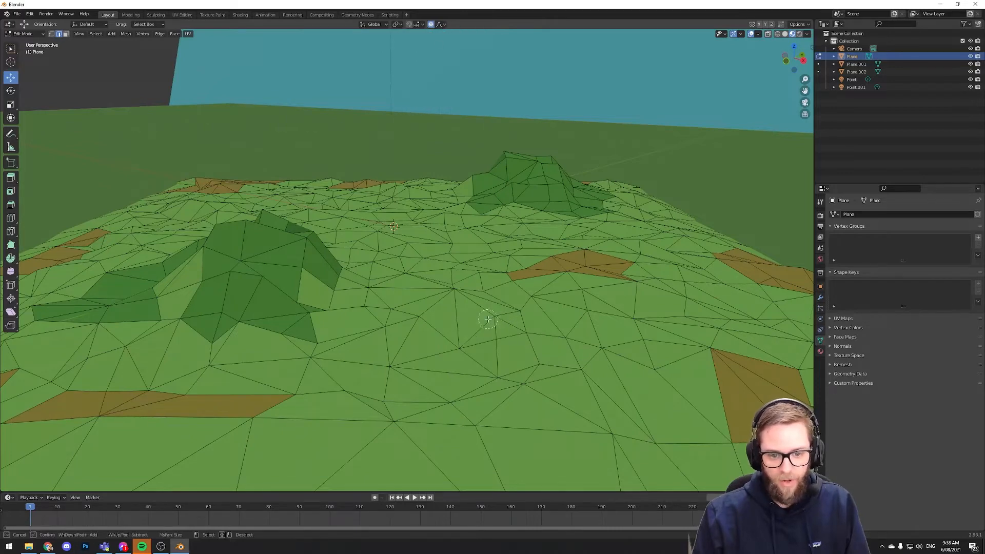
{"action": "mouse_move", "coordinate": [408, 236]}
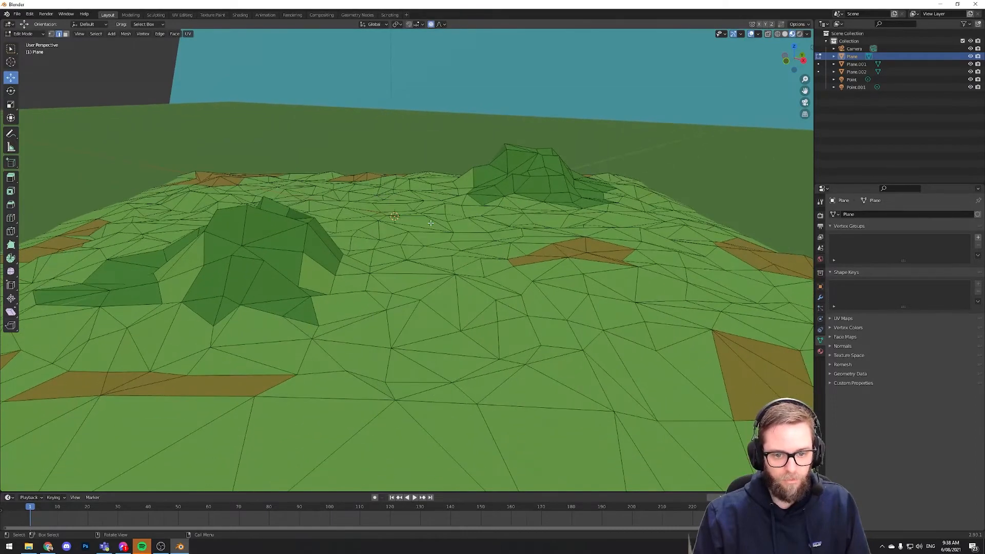
{"action": "right_click", "coordinate": [396, 218]}
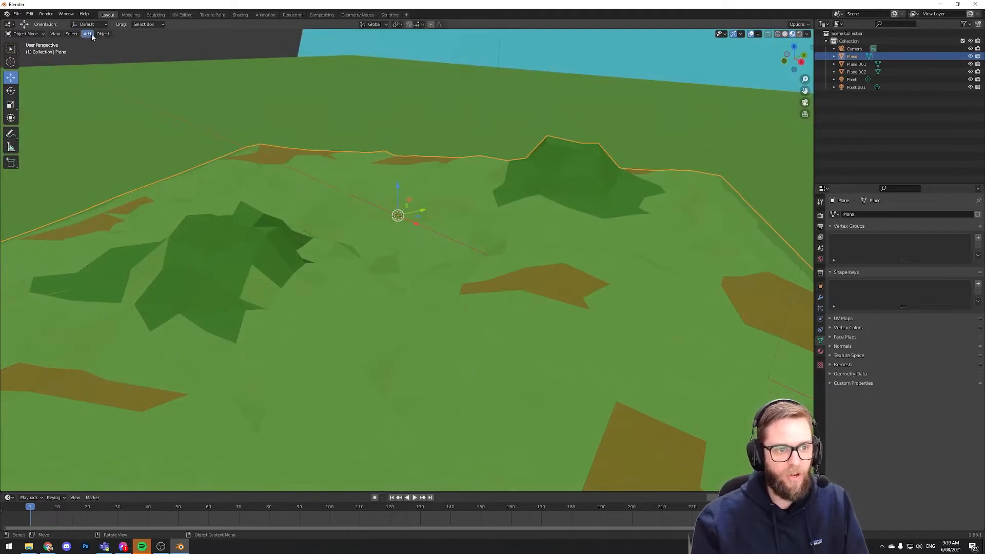
{"action": "left_click", "coordinate": [86, 33]}
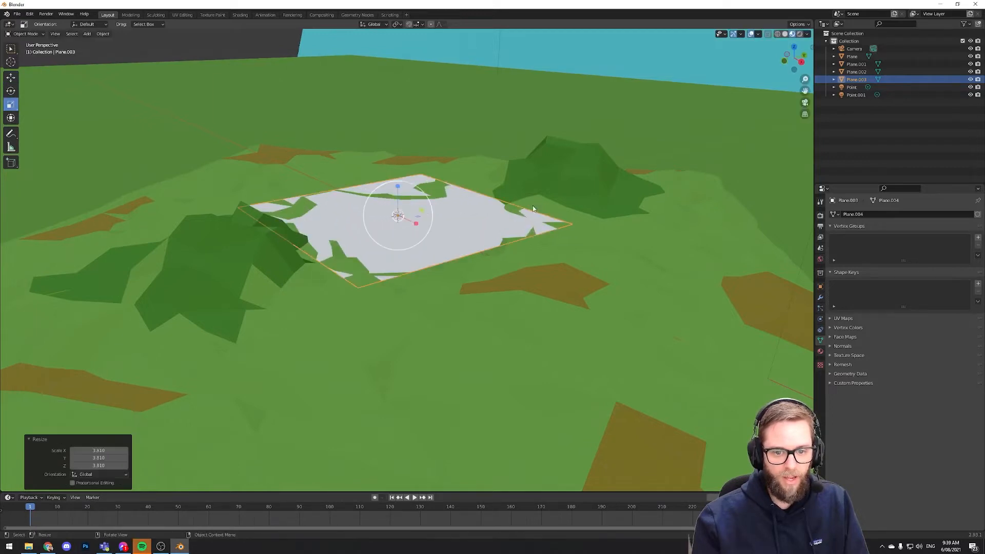
{"action": "key", "text": "g"}
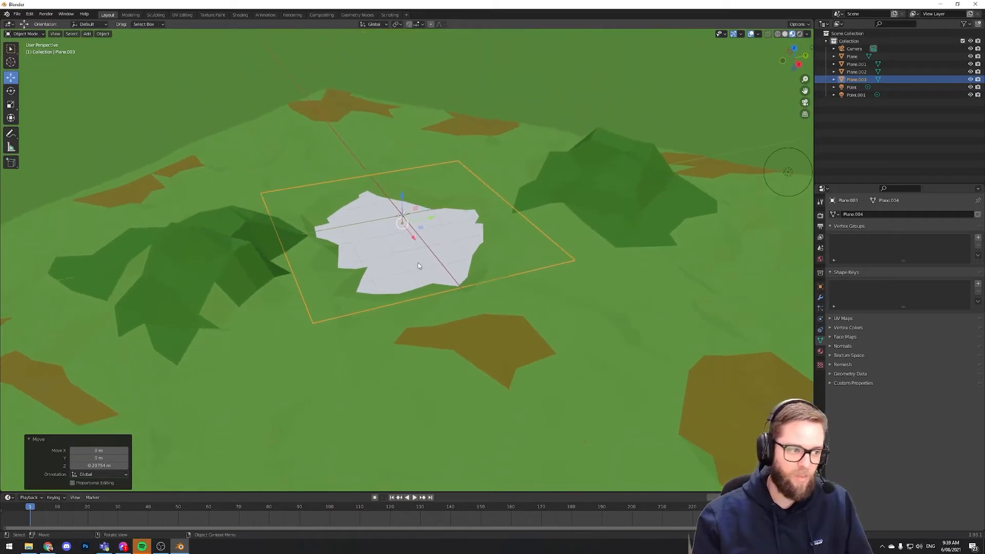
{"action": "mouse_move", "coordinate": [460, 249]}
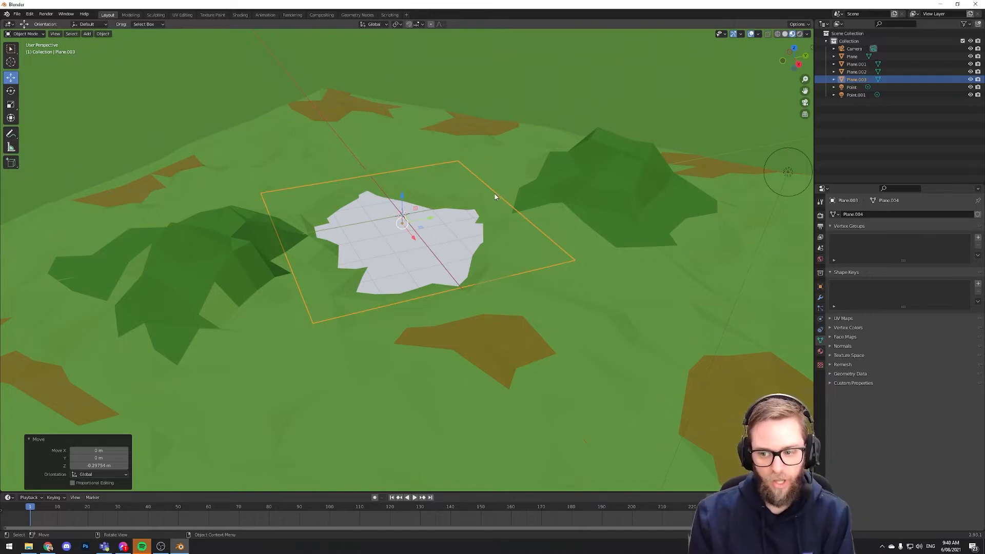
{"action": "mouse_move", "coordinate": [511, 183]}
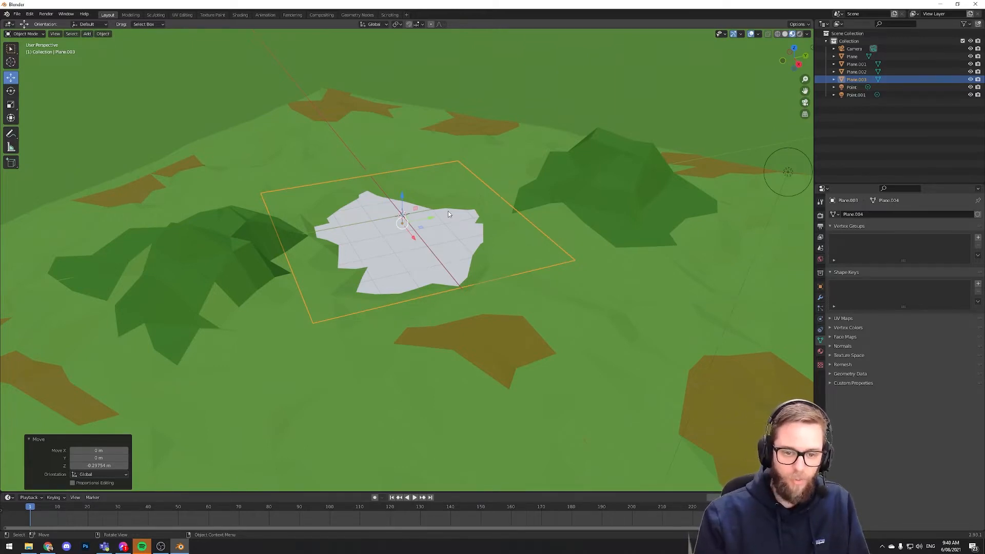
{"action": "mouse_move", "coordinate": [664, 275]}
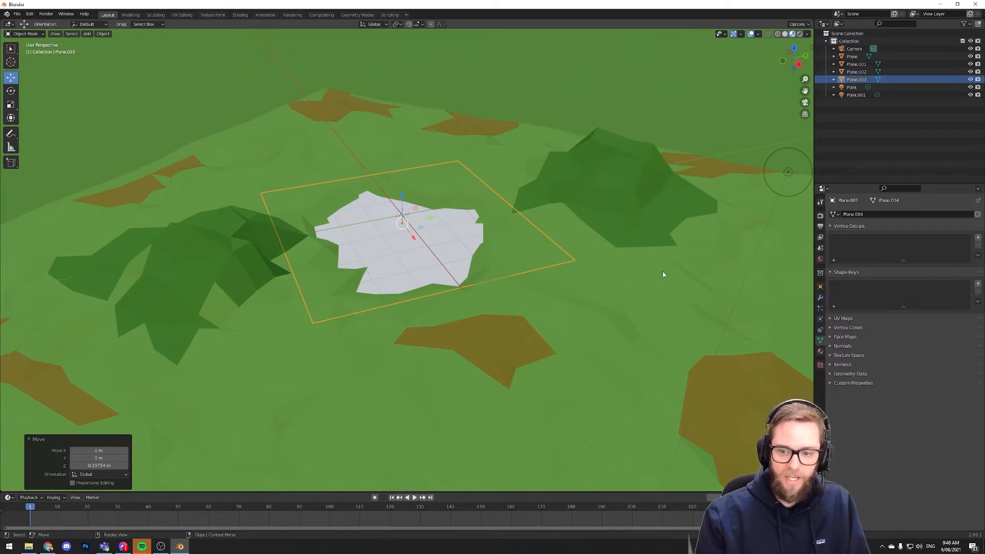
{"action": "mouse_move", "coordinate": [599, 292]}
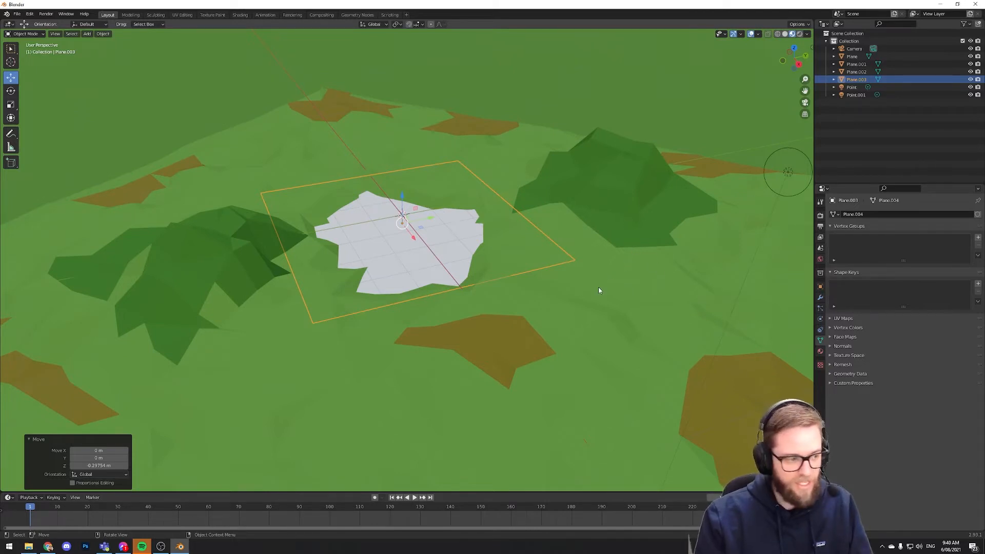
{"action": "mouse_move", "coordinate": [442, 267]}
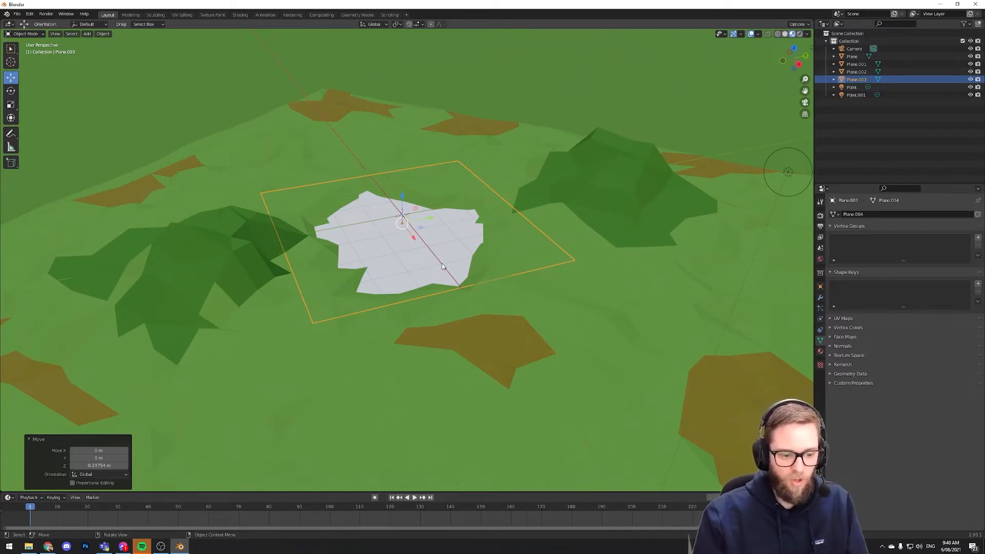
Subdivide the sunken plane's mesh with Number of Cuts set to 40
{"action": "key", "text": "Tab"}
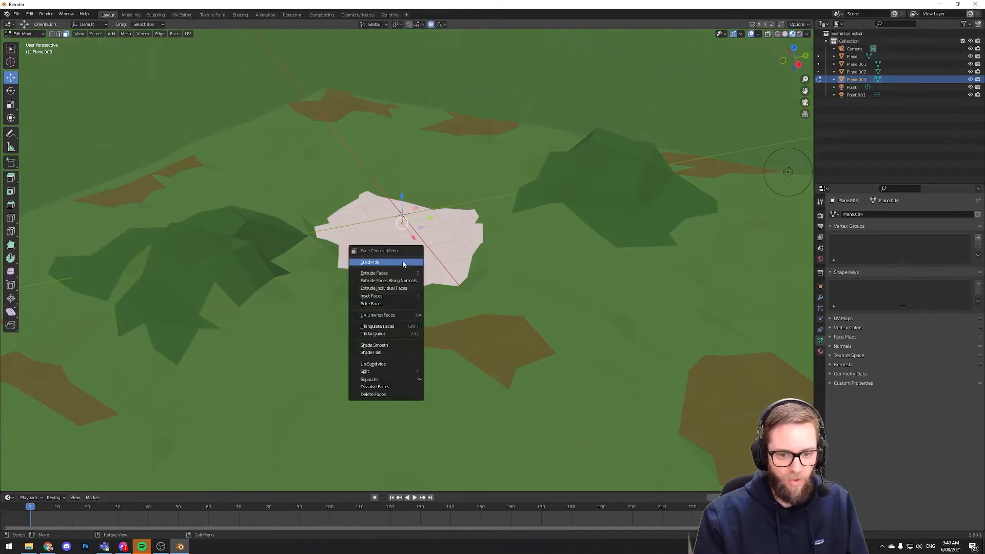
{"action": "left_click", "coordinate": [370, 262]}
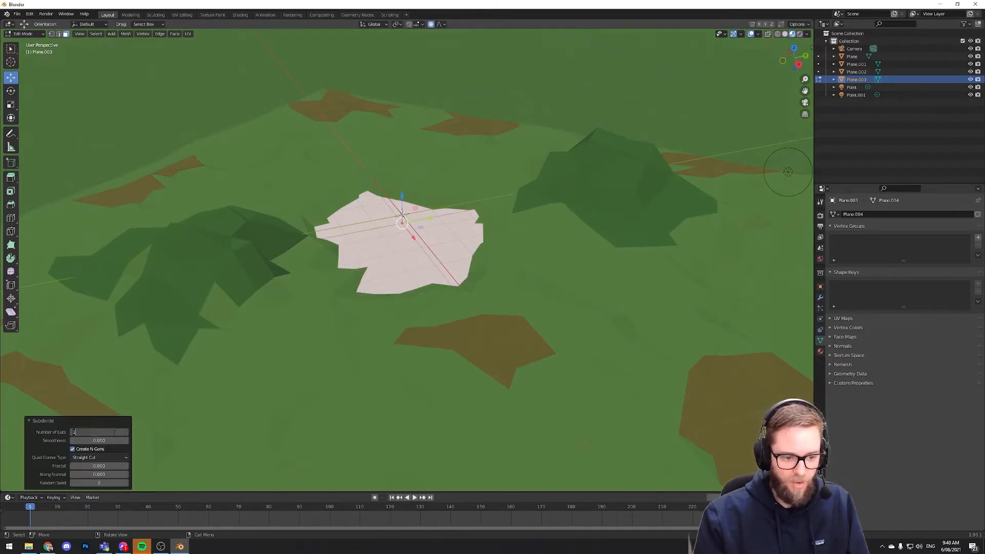
{"action": "type", "text": "40"}
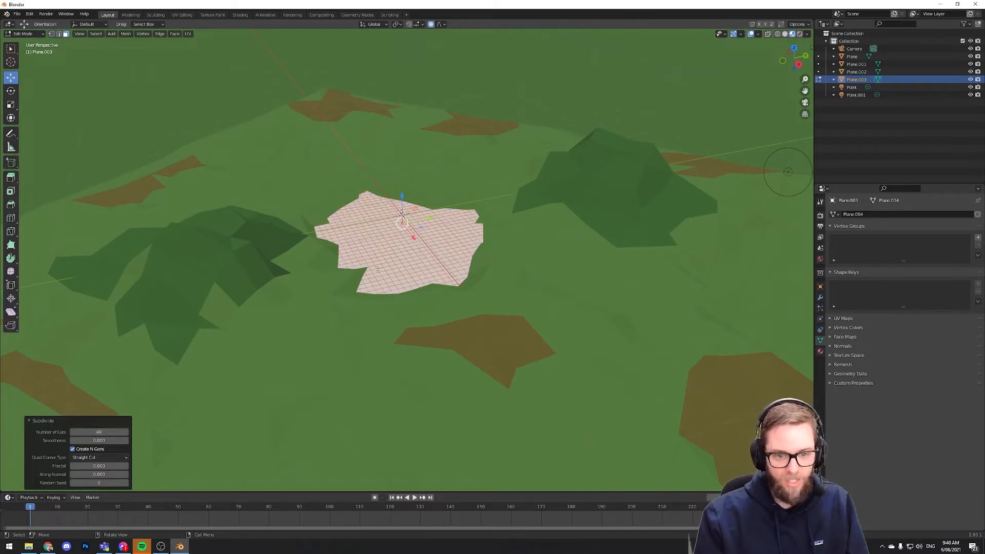
{"action": "mouse_move", "coordinate": [187, 399]}
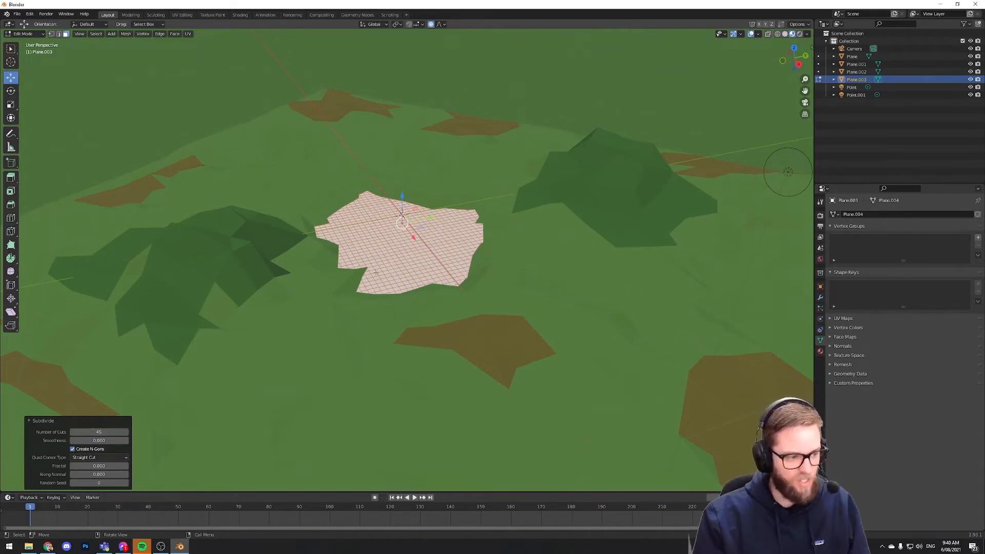
{"action": "mouse_move", "coordinate": [265, 265]}
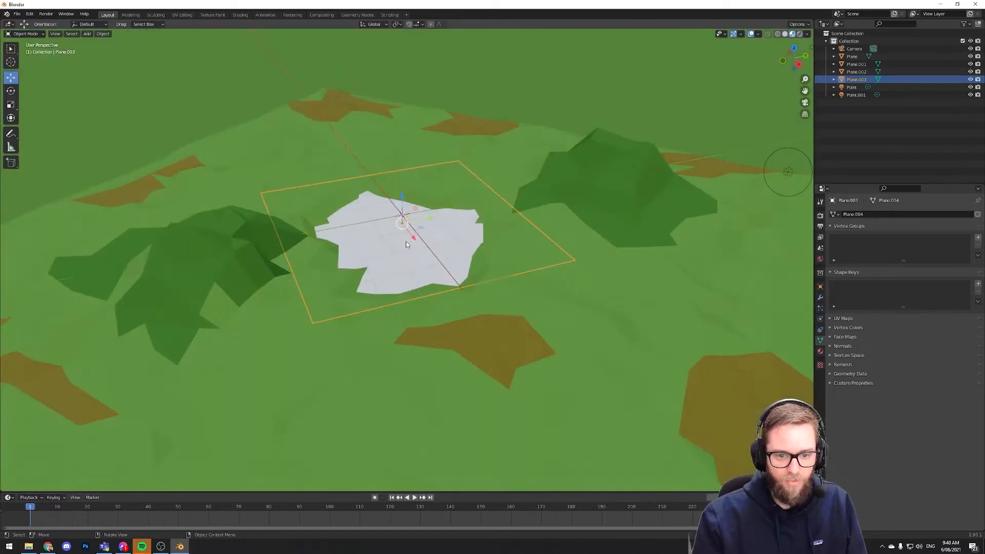
{"action": "key", "text": "Tab"}
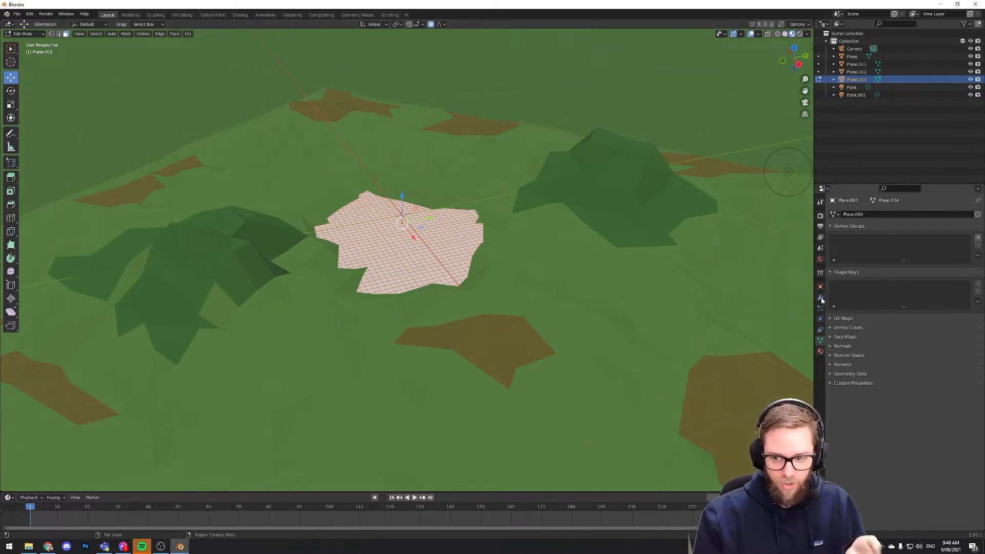
{"action": "mouse_move", "coordinate": [821, 299]}
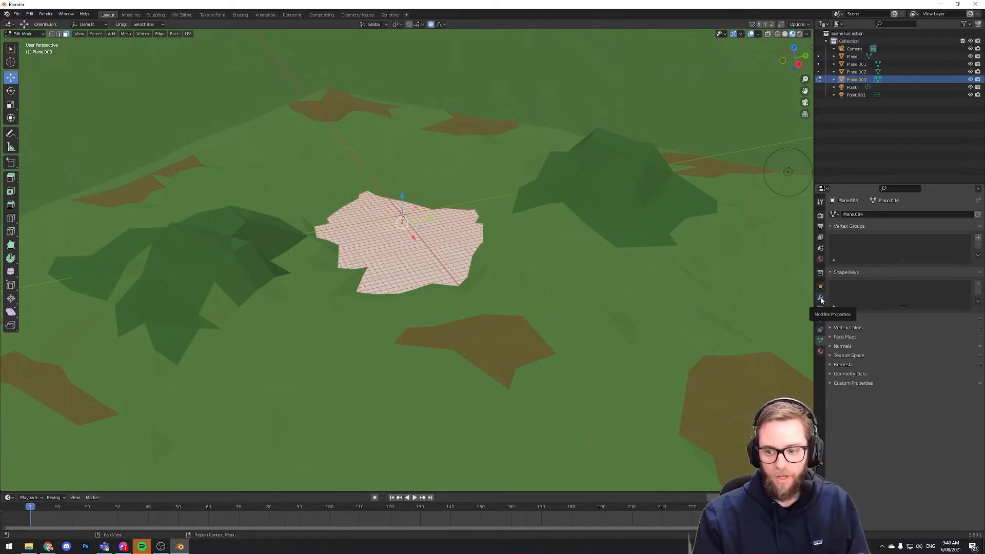
Give the plane a Clouds-textured Displace modifier at Strength 0.500, with rotation and scale applied
{"action": "key", "text": "Tab"}
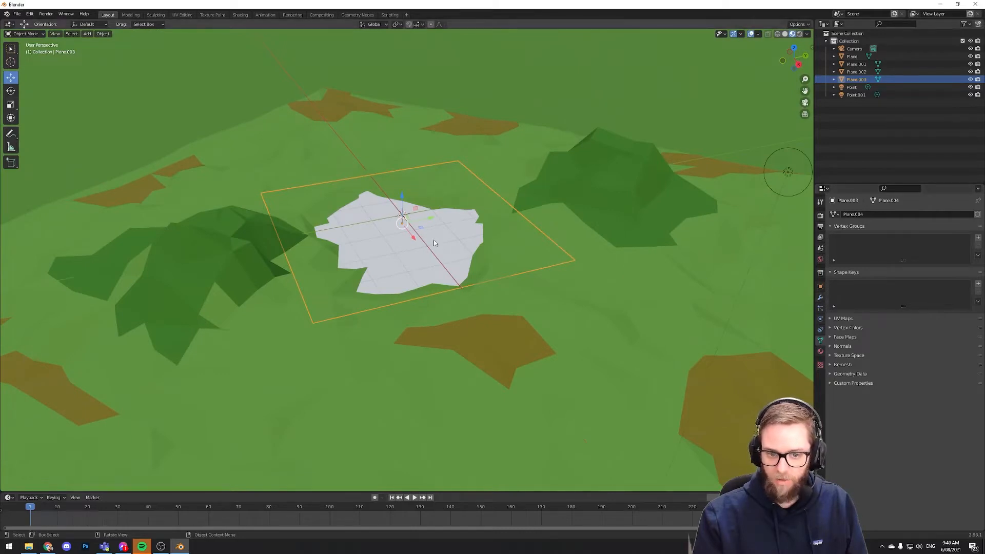
{"action": "left_click", "coordinate": [844, 214]}
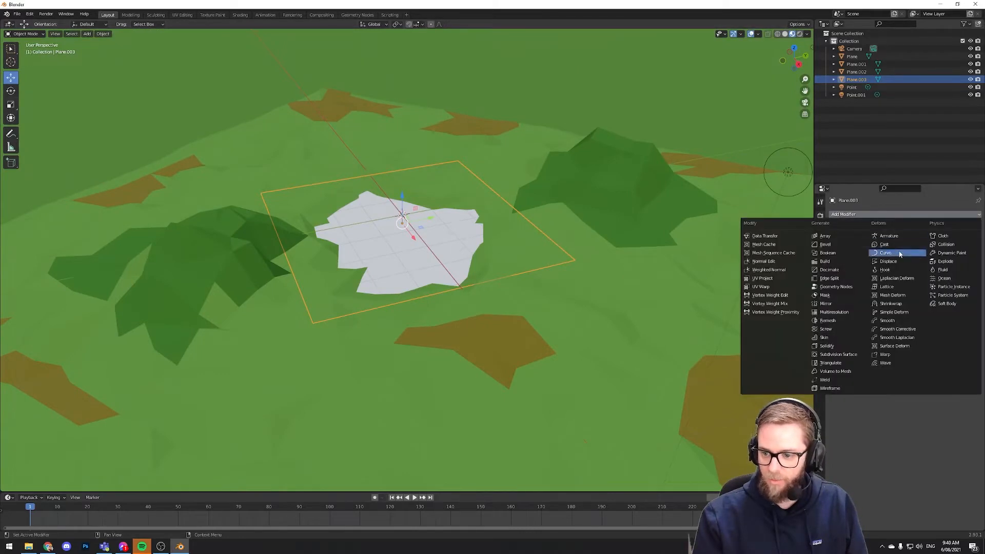
{"action": "left_click", "coordinate": [887, 262]}
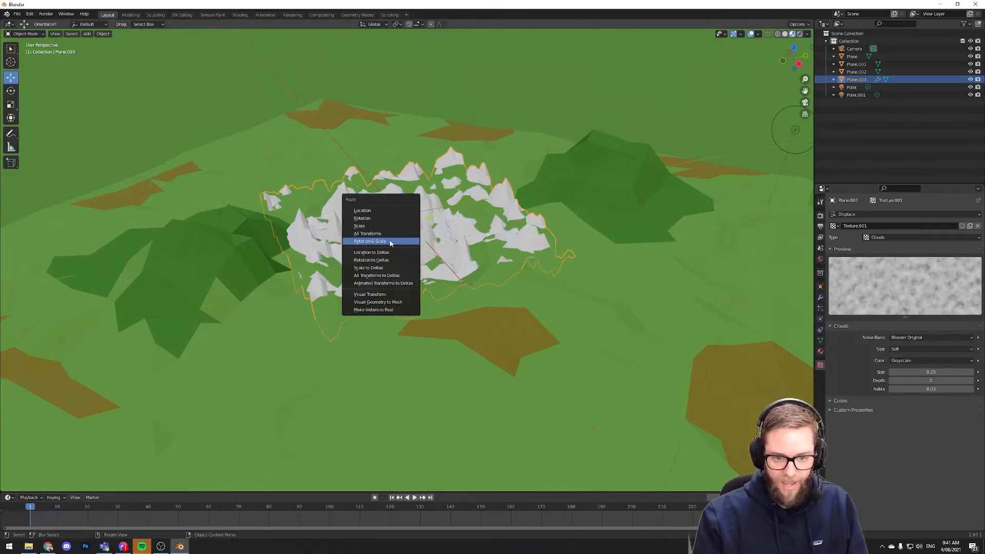
{"action": "left_click", "coordinate": [368, 241]}
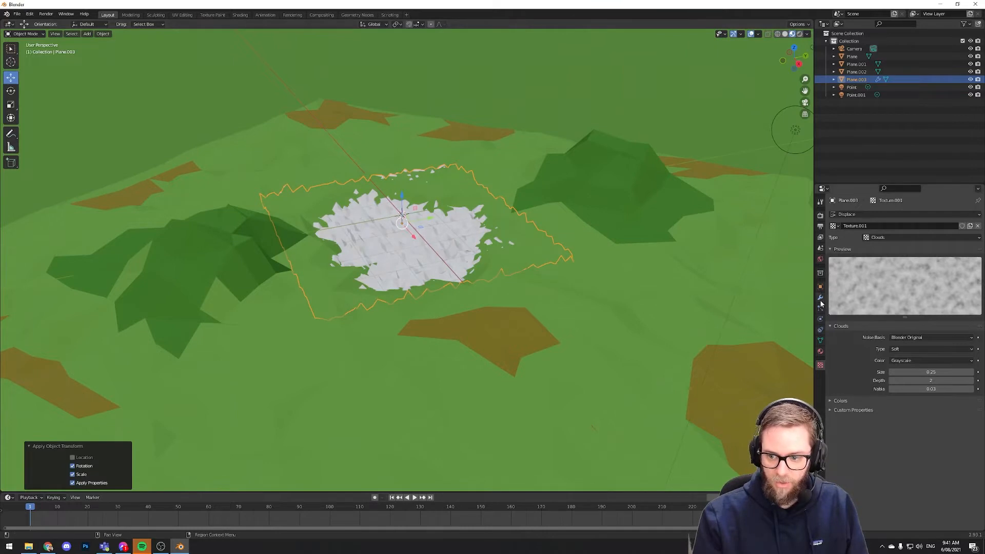
{"action": "left_click", "coordinate": [820, 297]}
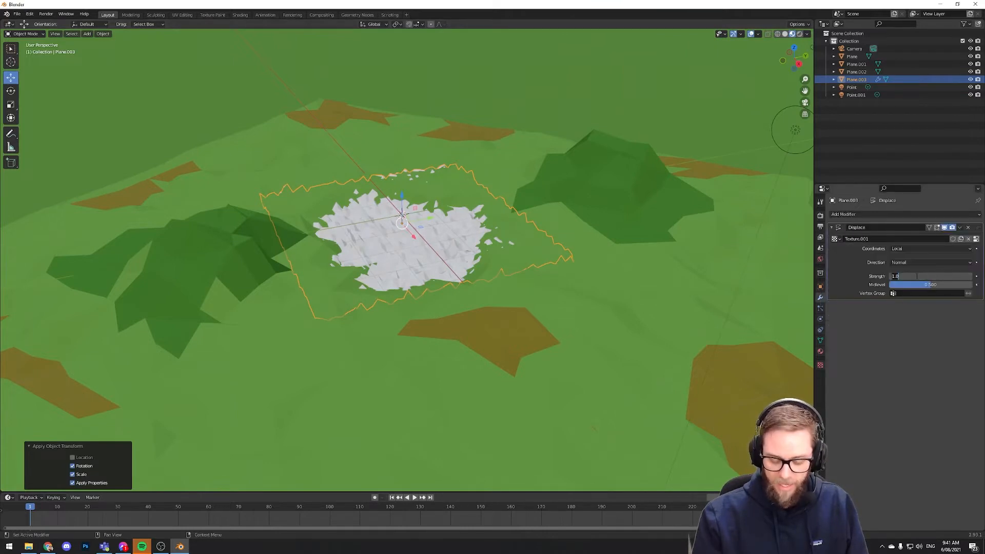
{"action": "type", "text": "0.500"}
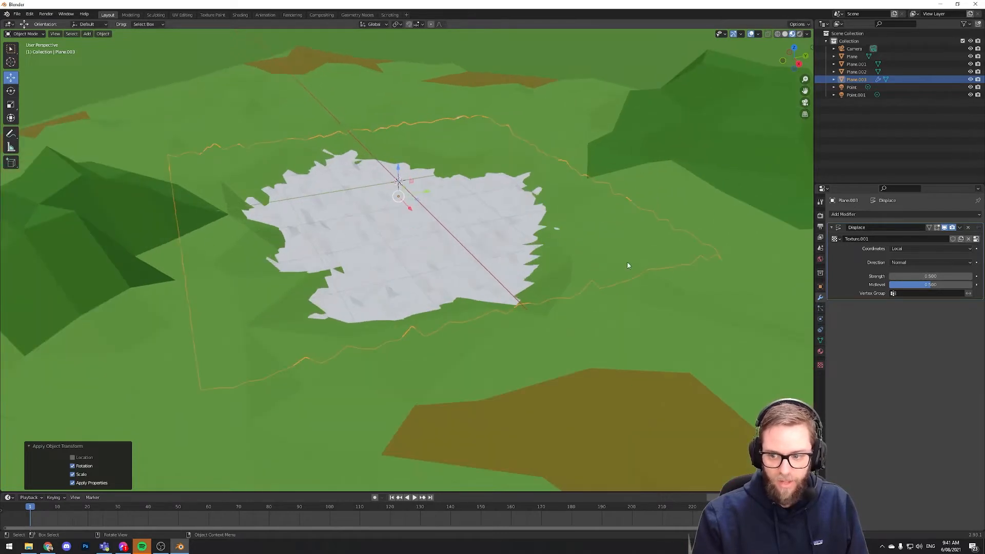
{"action": "left_click", "coordinate": [843, 213]}
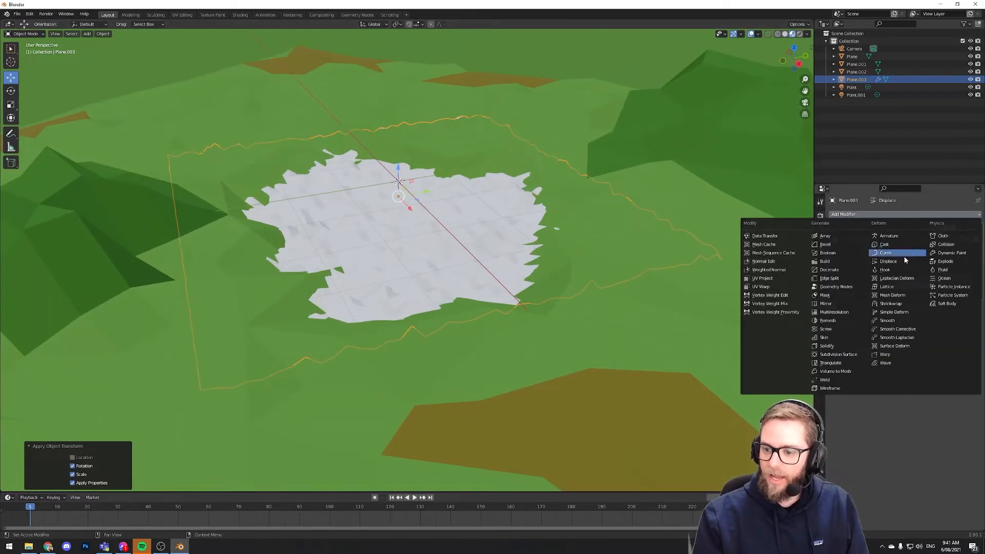
{"action": "mouse_move", "coordinate": [847, 320]}
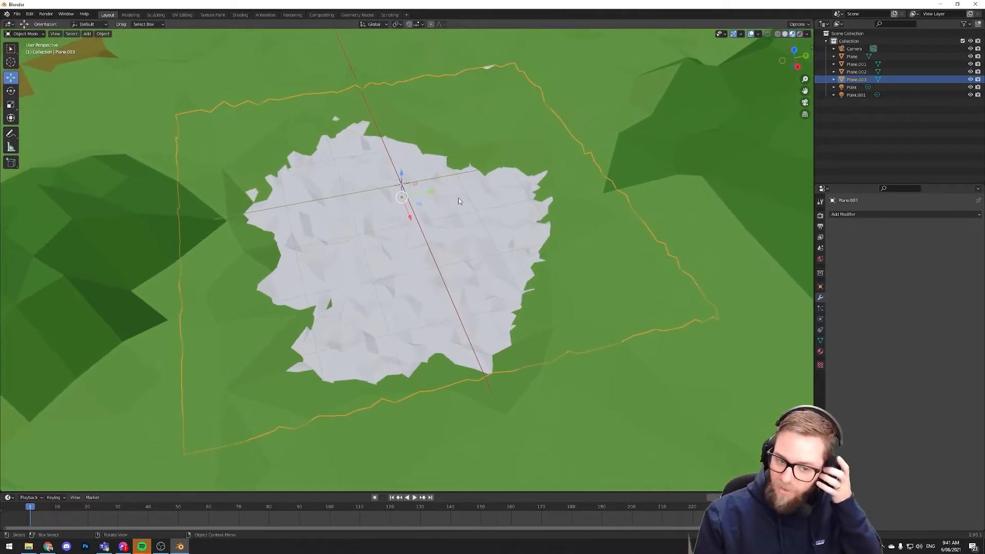
{"action": "mouse_move", "coordinate": [426, 176]}
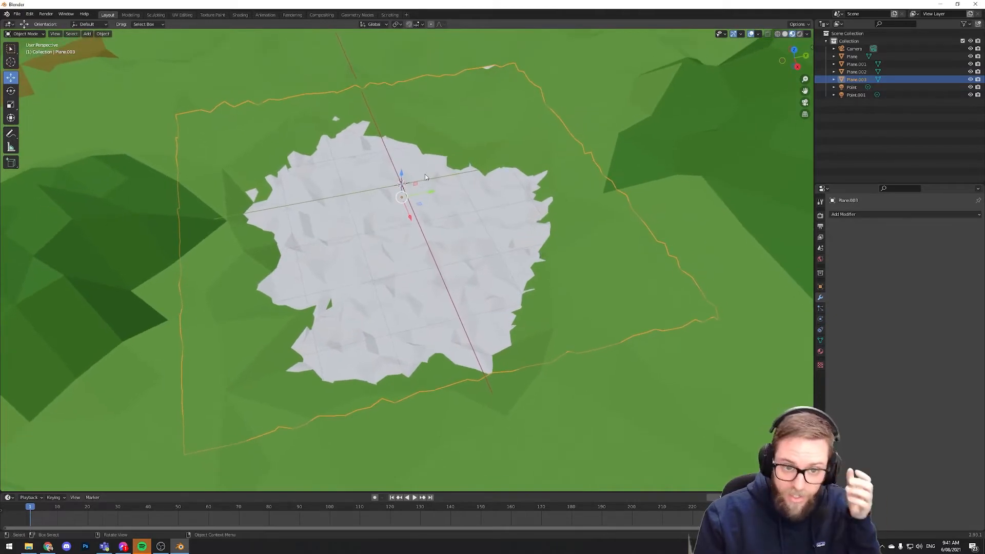
{"action": "mouse_move", "coordinate": [341, 193]}
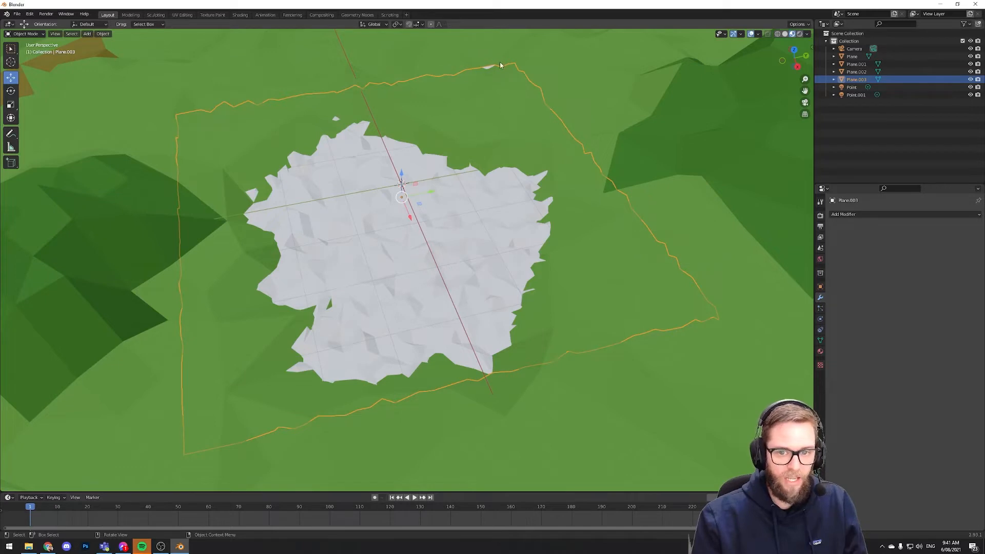
{"action": "mouse_move", "coordinate": [400, 163]}
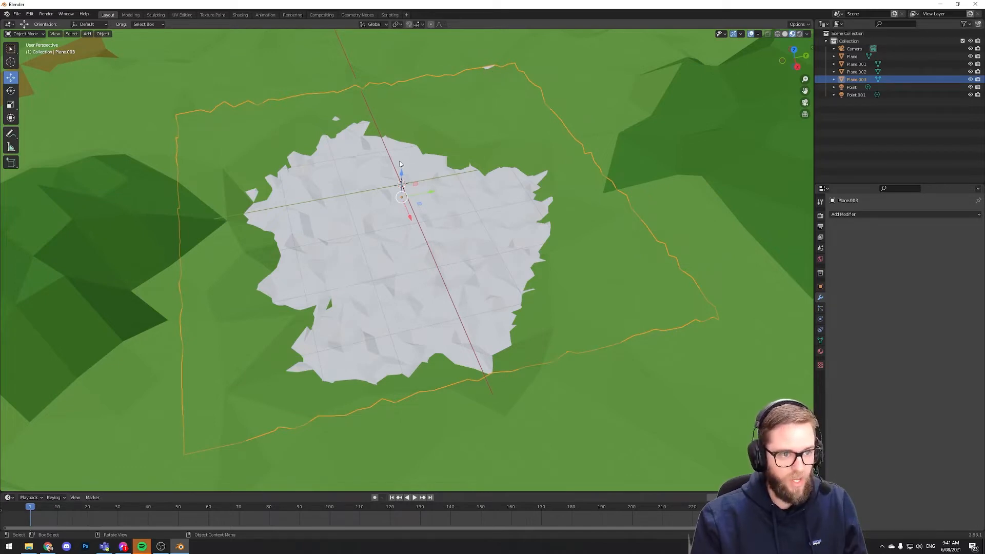
Inspect the lake plane's triangulated mesh in Edit Mode, then return to Object Mode
{"action": "key", "text": "Tab"}
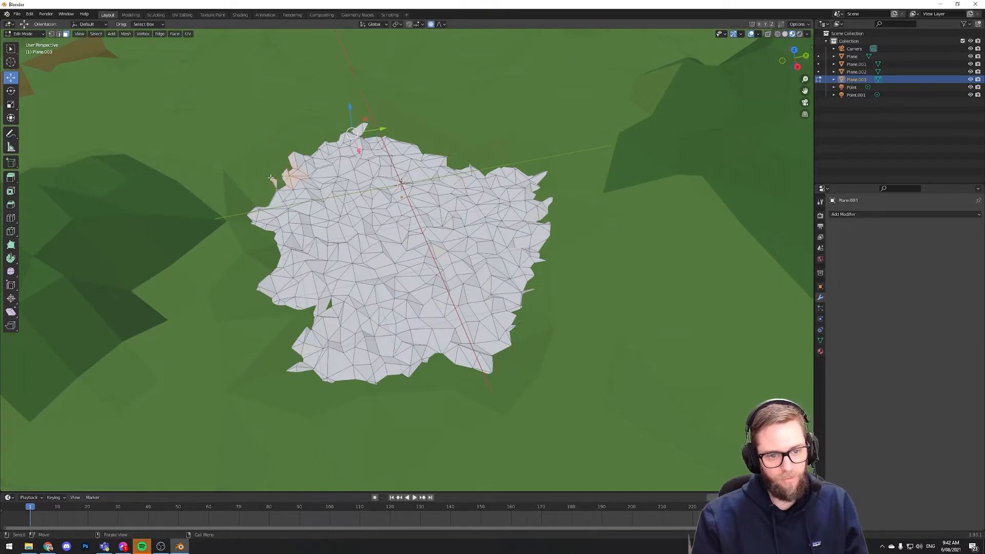
{"action": "key", "text": "c"}
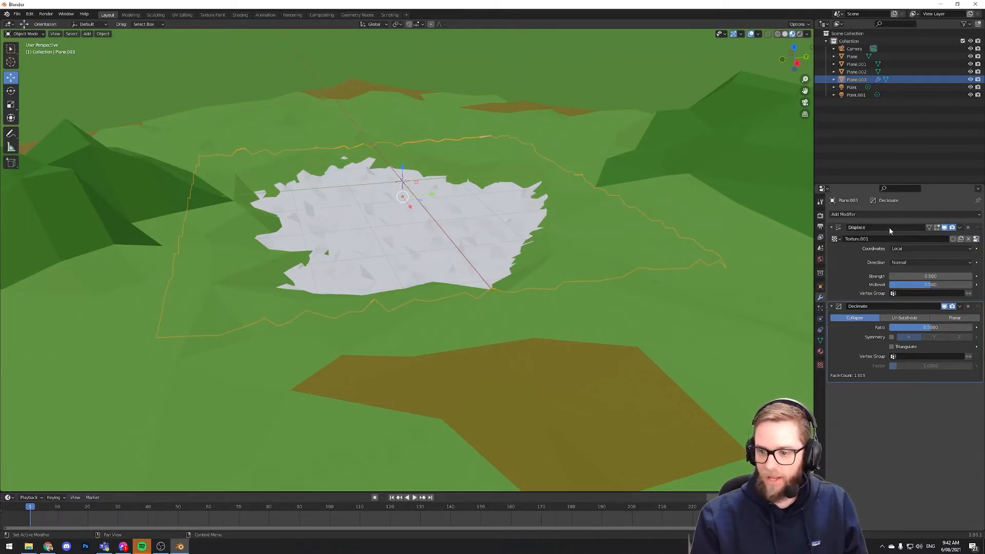
{"action": "mouse_move", "coordinate": [919, 269]}
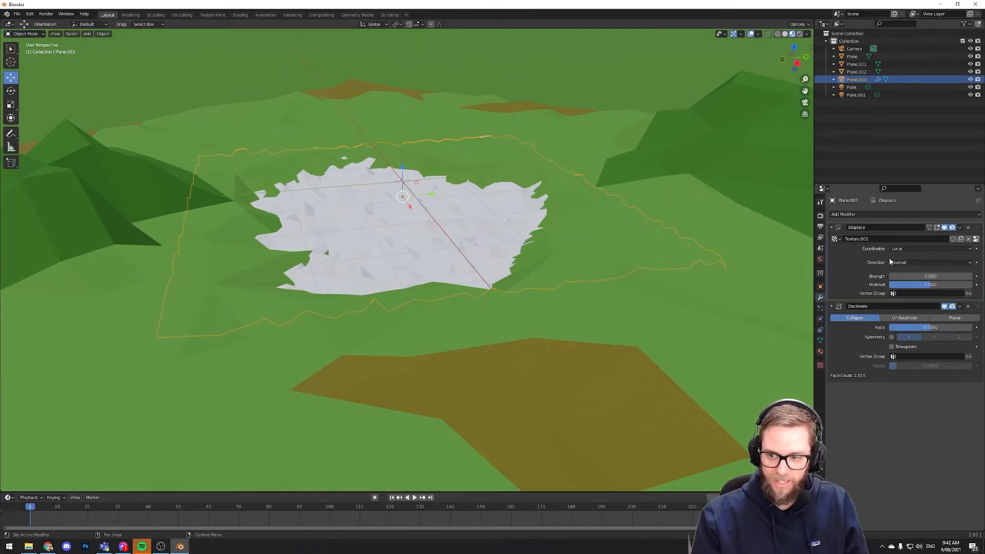
Set Displace Strength to 0 and lower the Decimate Ratio for a flatter, coarser lake mesh
{"action": "left_click", "coordinate": [929, 276]}
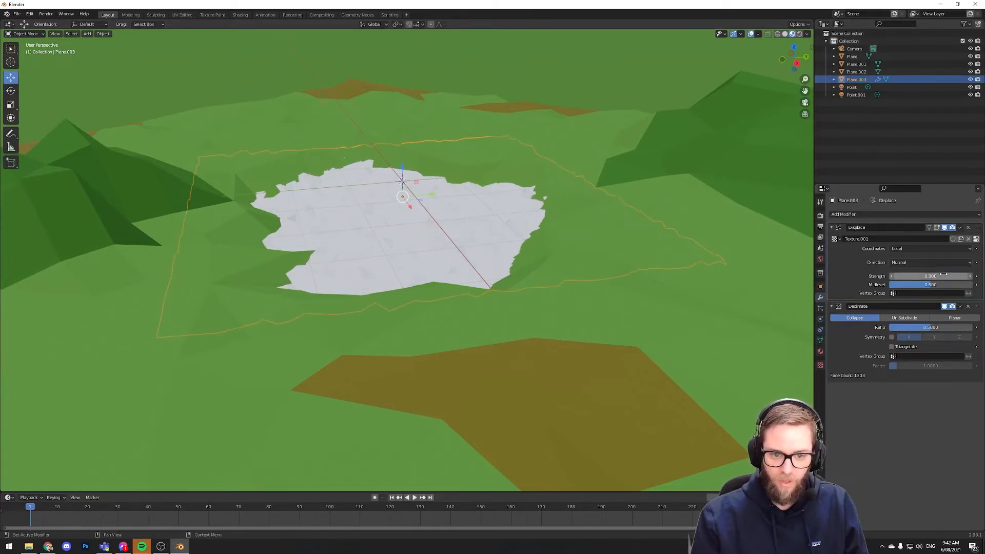
{"action": "left_click", "coordinate": [930, 328]}
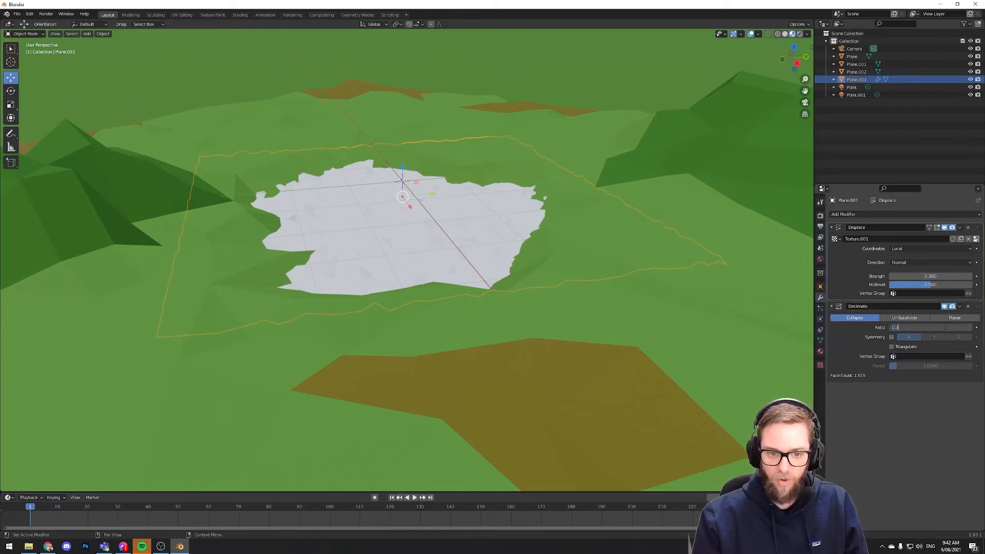
{"action": "key", "text": "Tab"}
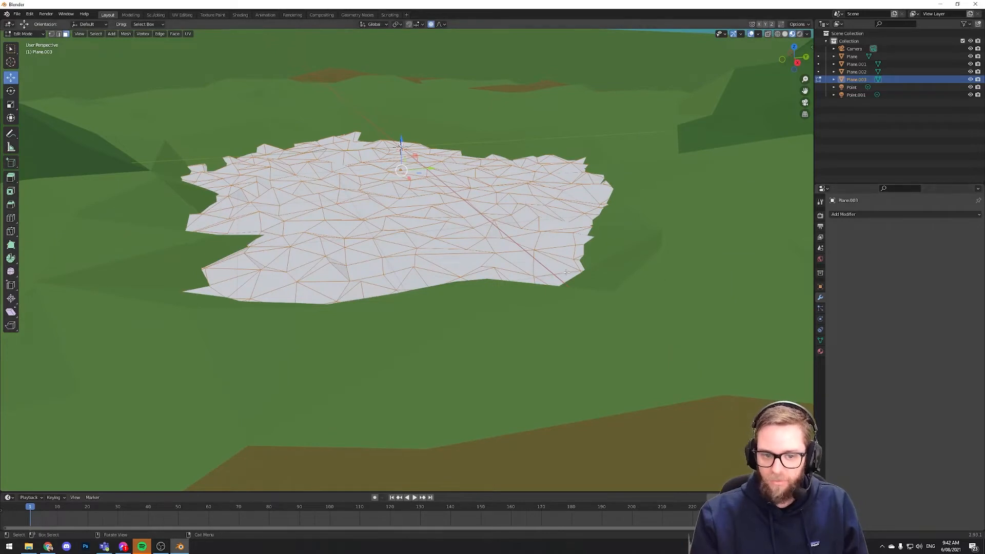
Set the lake material's Base Color to a light blue in the colour picker
{"action": "key", "text": "Tab"}
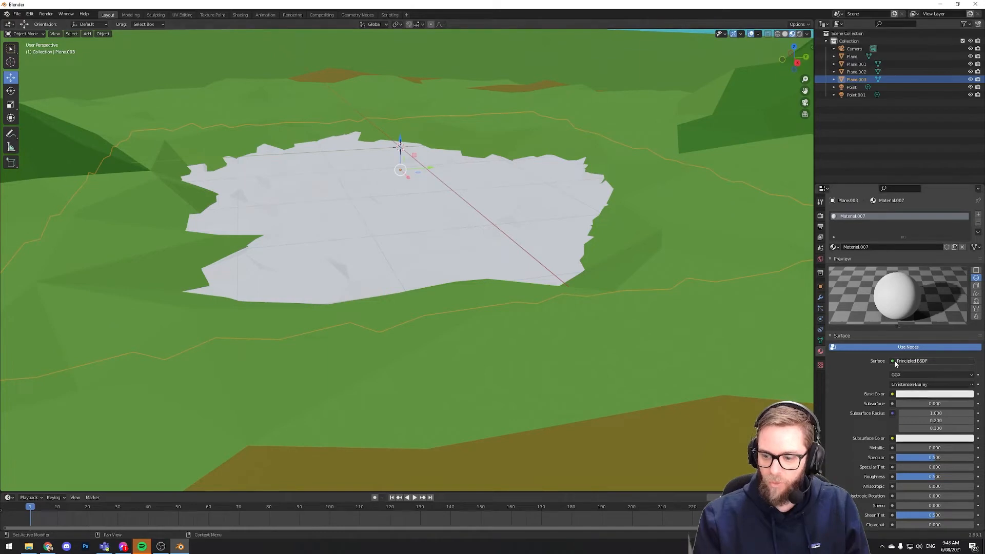
{"action": "left_click", "coordinate": [934, 394]}
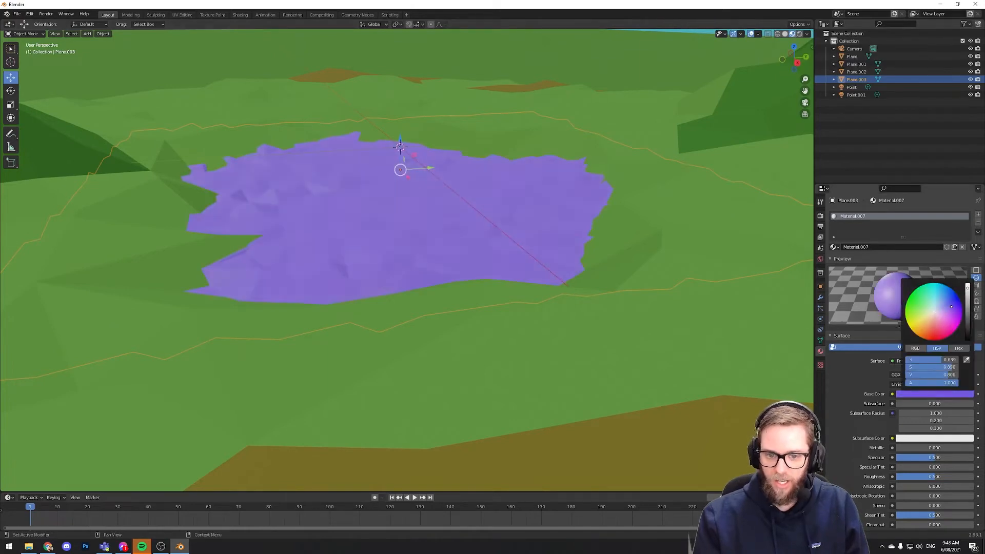
{"action": "left_click_drag", "start_coordinate": [951, 307], "coordinate": [946, 304]}
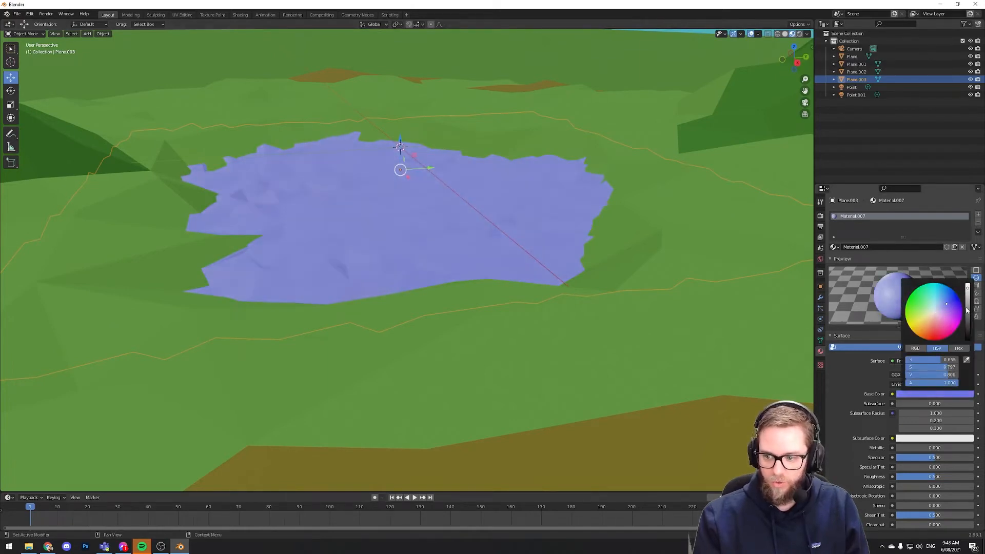
{"action": "left_click", "coordinate": [611, 298]}
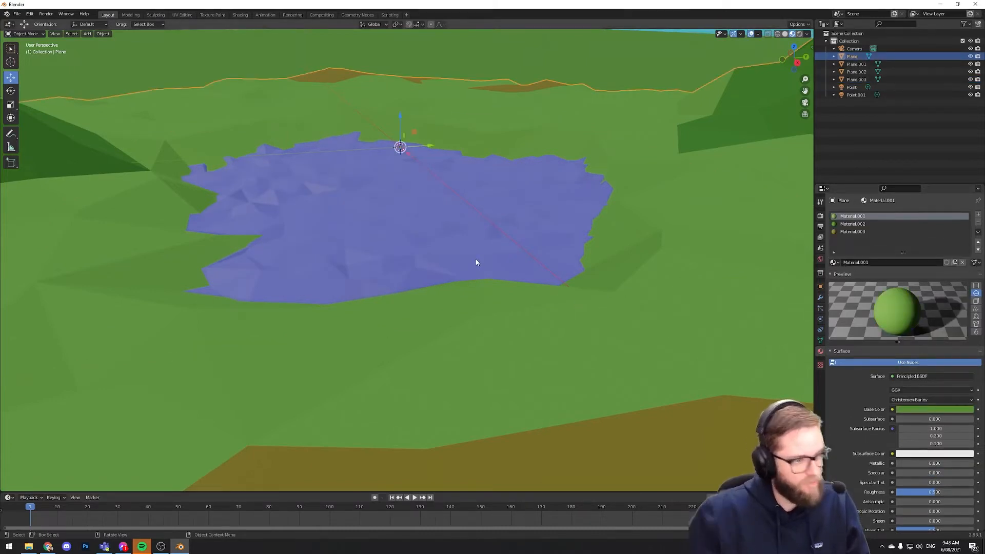
{"action": "mouse_move", "coordinate": [369, 230]}
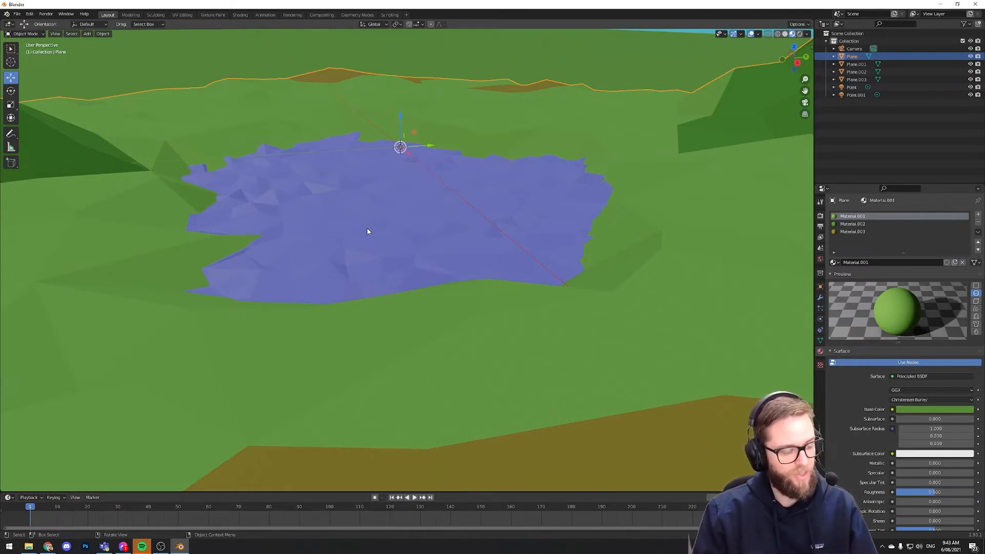
{"action": "mouse_move", "coordinate": [426, 240]}
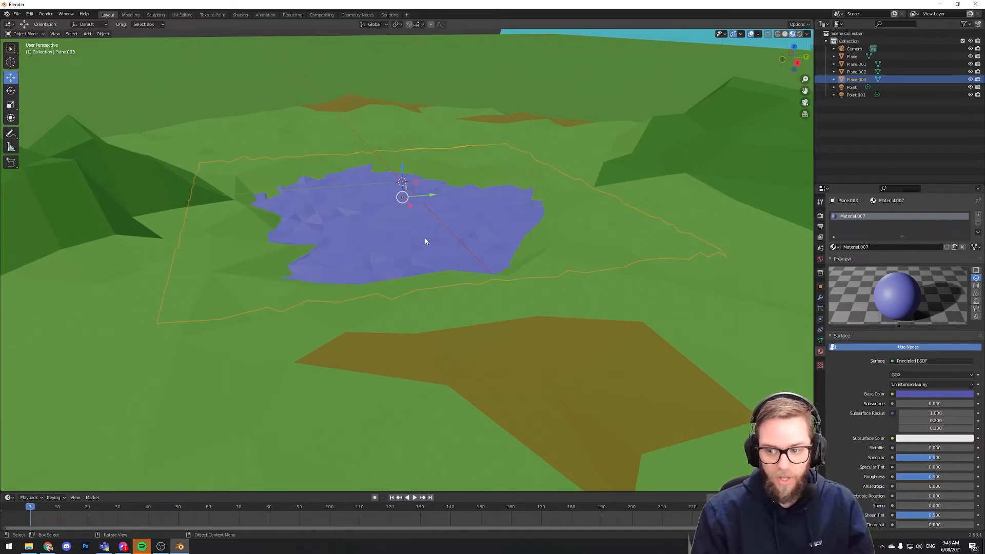
{"action": "mouse_move", "coordinate": [430, 240]}
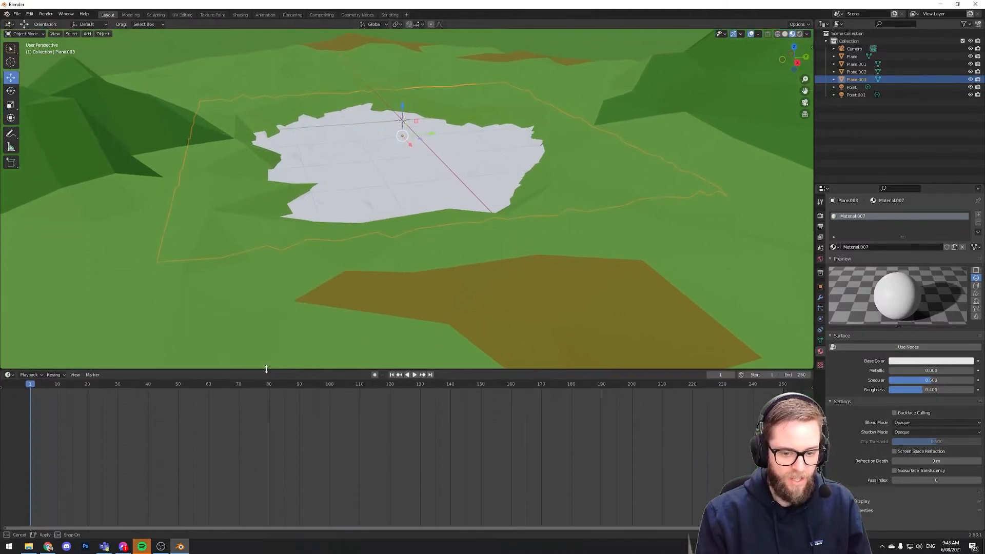
Enlarge the lower editor and change it from Timeline to Shader Editor
{"action": "left_click", "coordinate": [9, 374]}
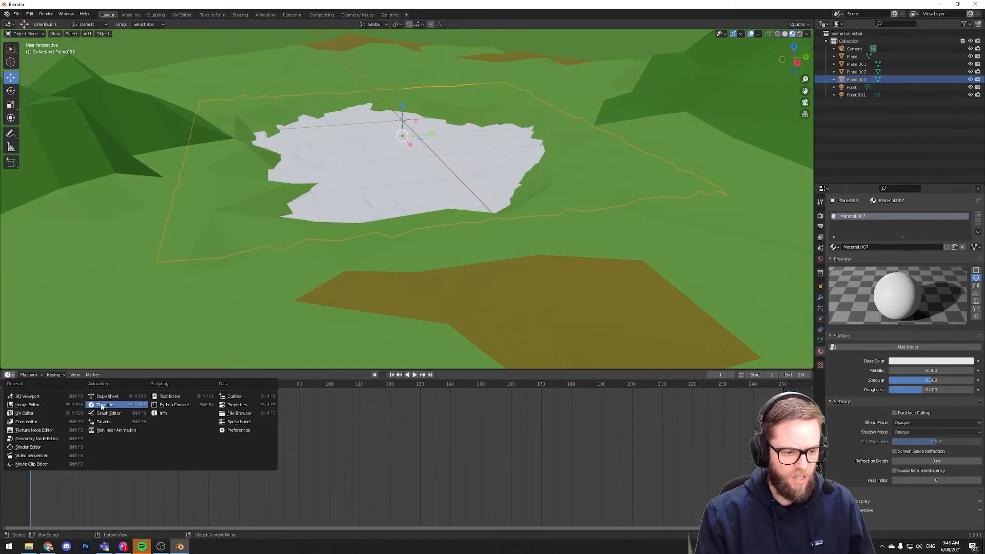
{"action": "left_click", "coordinate": [104, 405]}
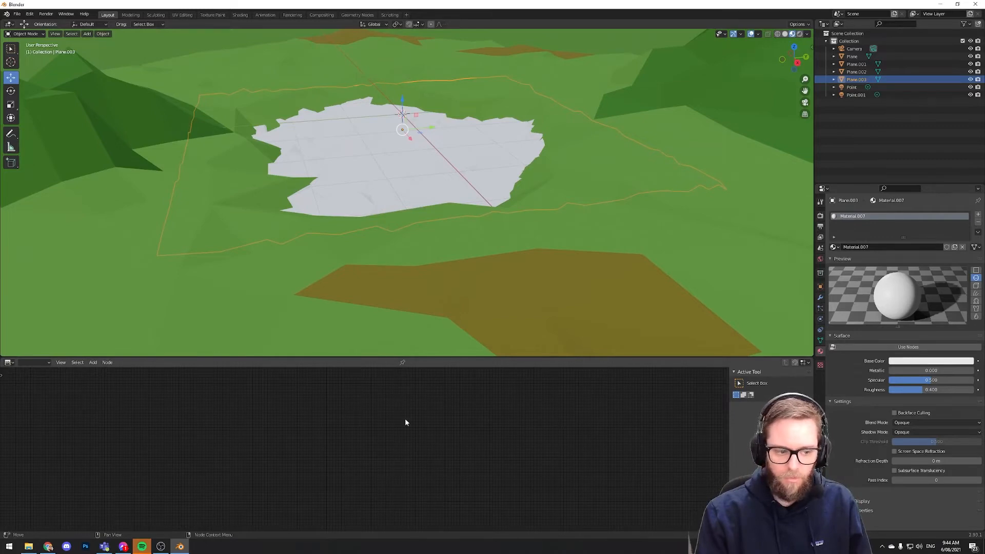
{"action": "left_click", "coordinate": [7, 363]}
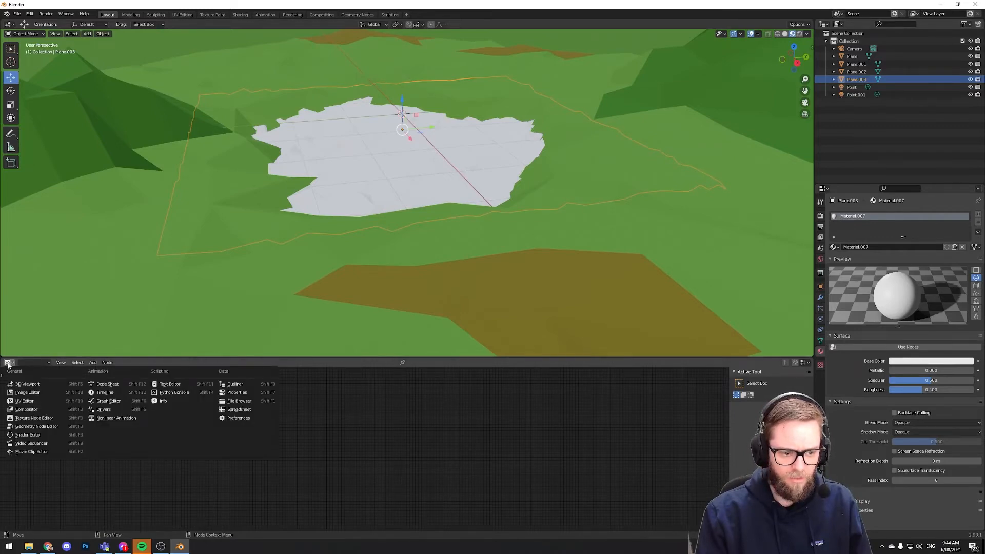
{"action": "left_click", "coordinate": [22, 435]}
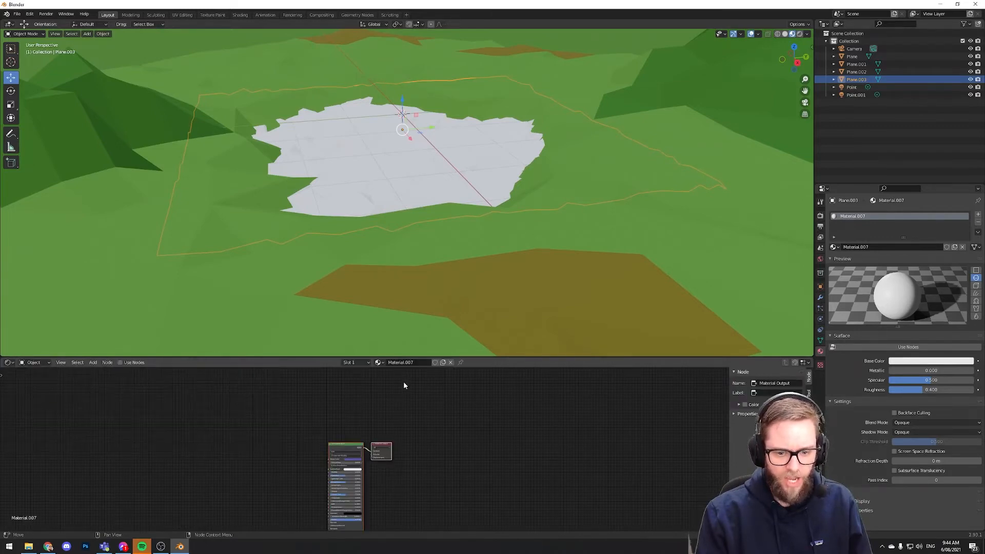
{"action": "left_click", "coordinate": [8, 362]}
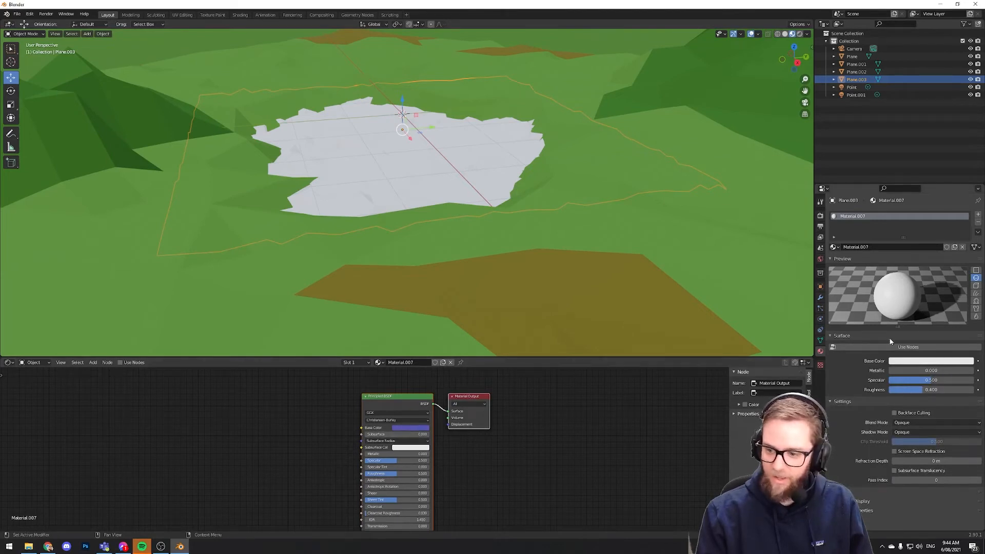
{"action": "mouse_move", "coordinate": [484, 318]}
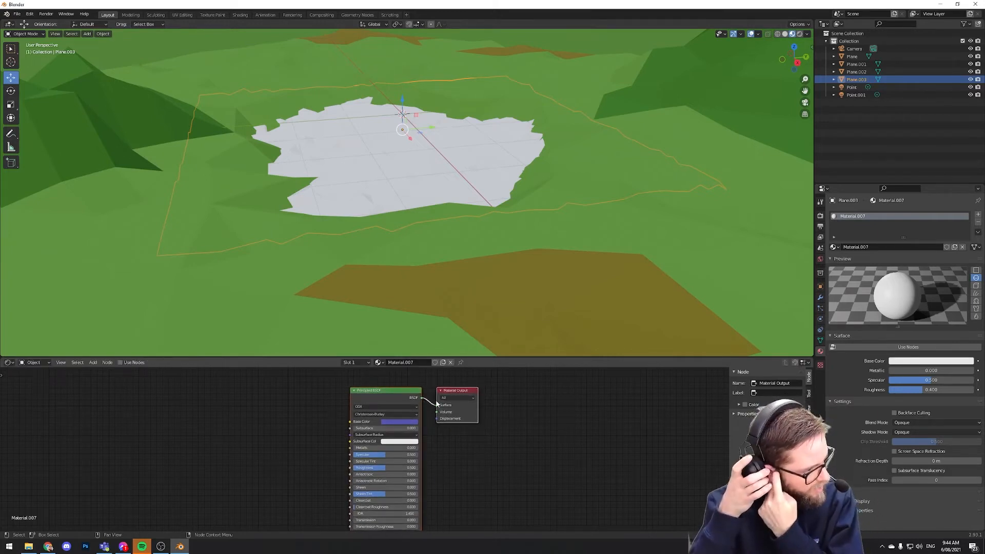
{"action": "mouse_move", "coordinate": [428, 417]}
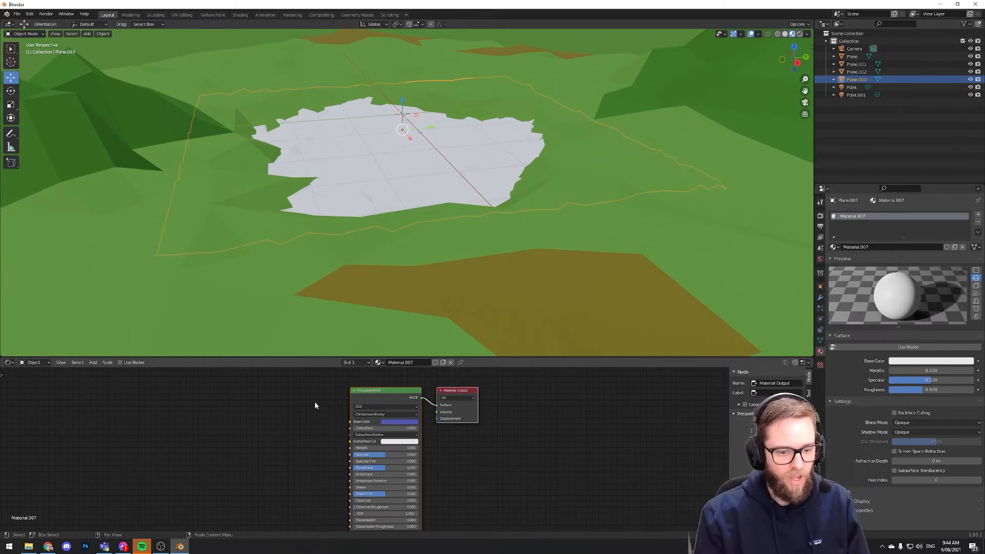
{"action": "mouse_move", "coordinate": [259, 415]}
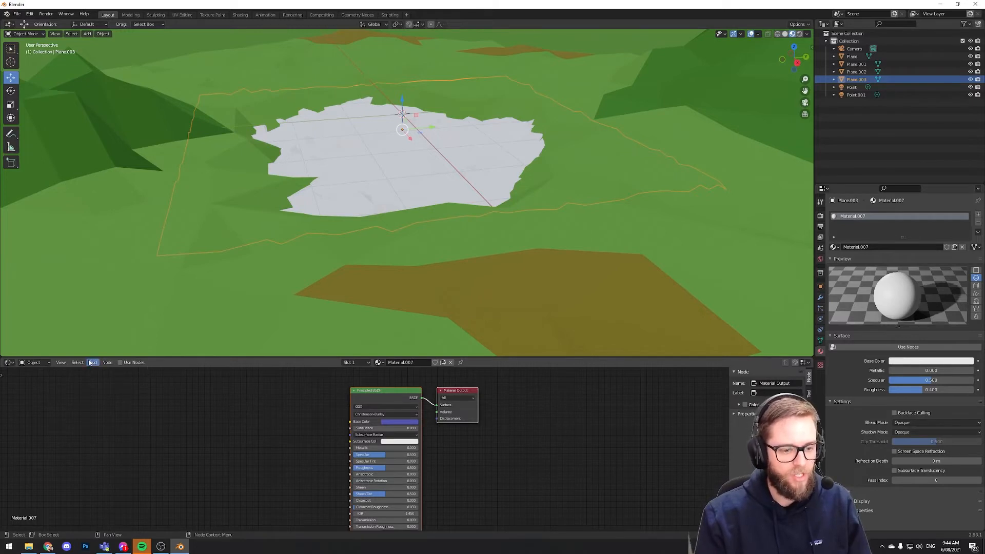
Add a Transparent BSDF node and a Mix Shader node to the water material
{"action": "left_click", "coordinate": [92, 362]}
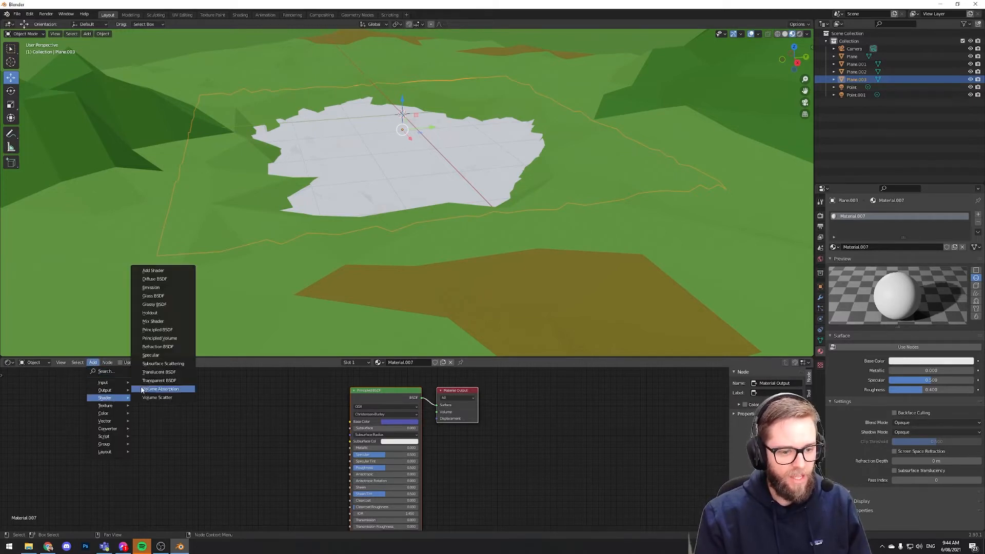
{"action": "mouse_move", "coordinate": [159, 379]}
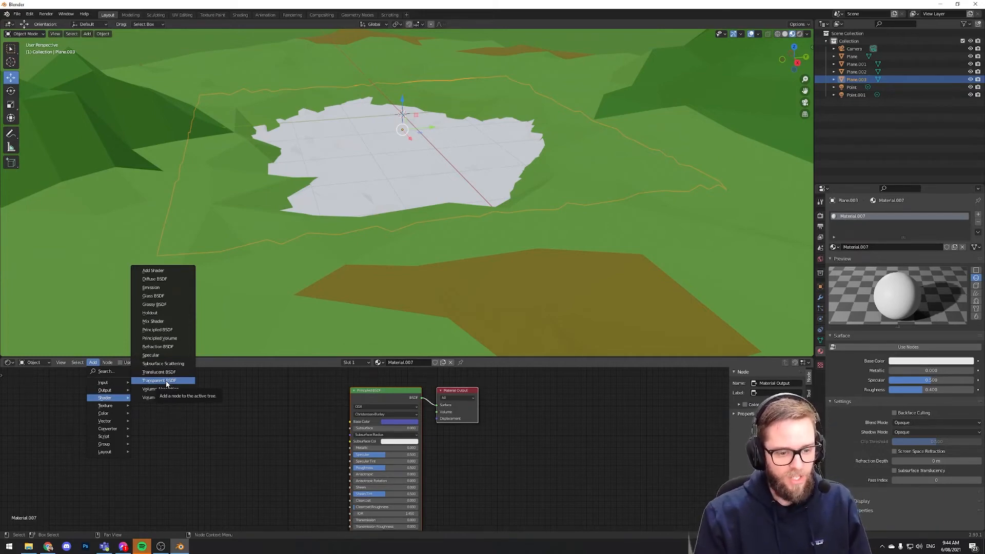
{"action": "left_click", "coordinate": [158, 380]}
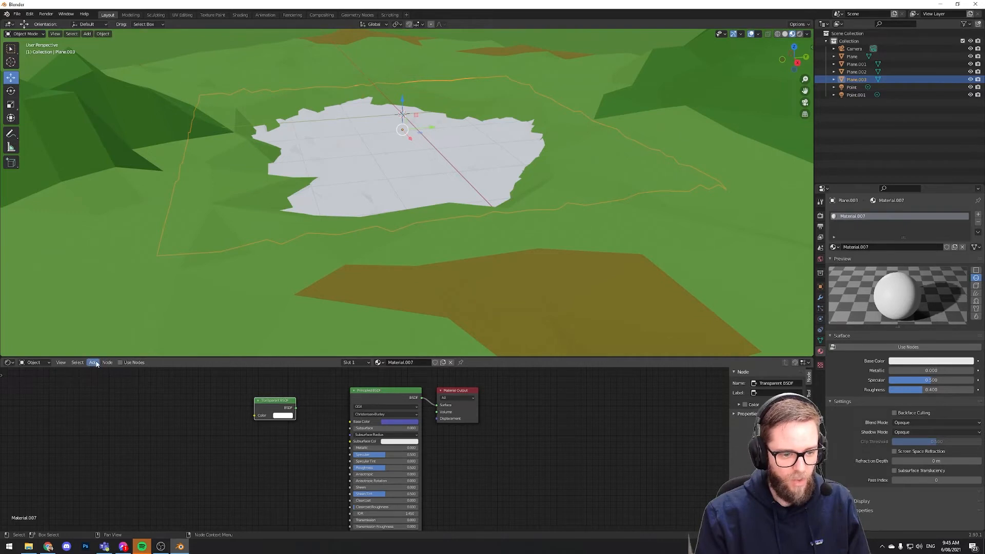
{"action": "left_click", "coordinate": [93, 362]}
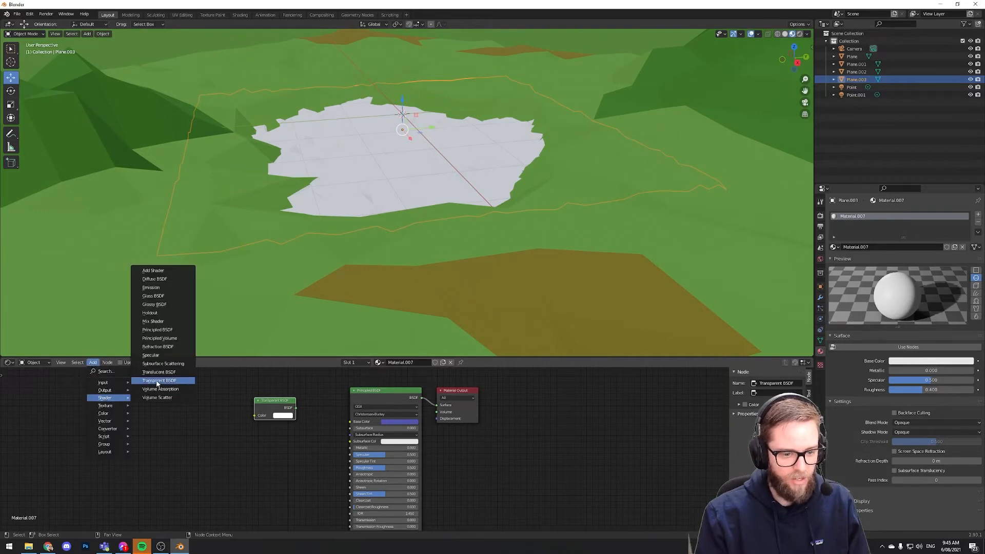
{"action": "left_click", "coordinate": [159, 380]}
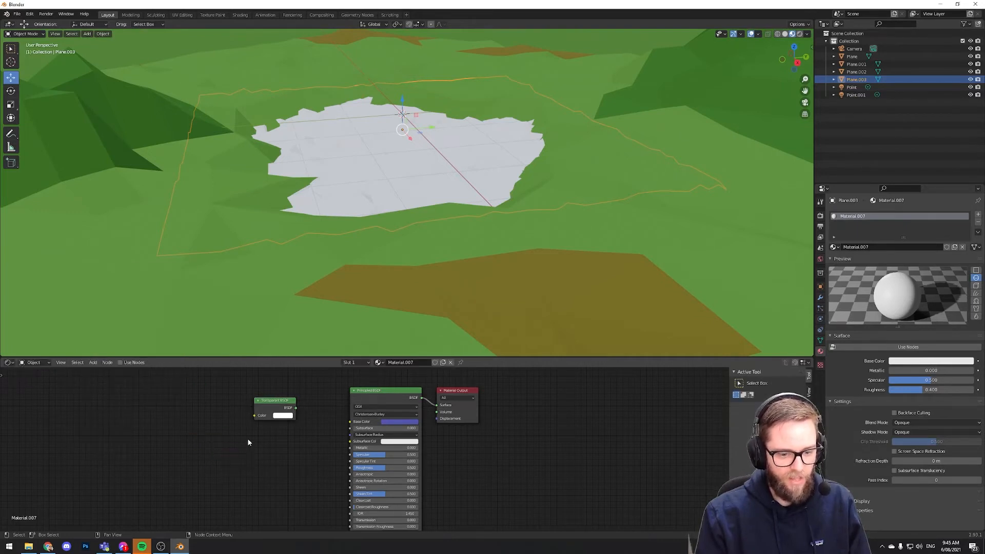
{"action": "left_click", "coordinate": [93, 362]}
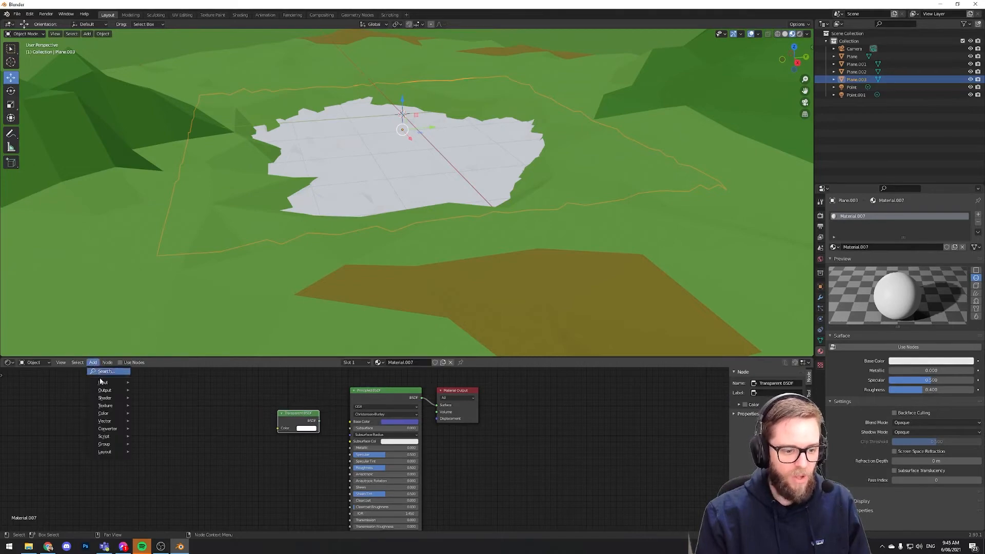
{"action": "mouse_move", "coordinate": [105, 399]}
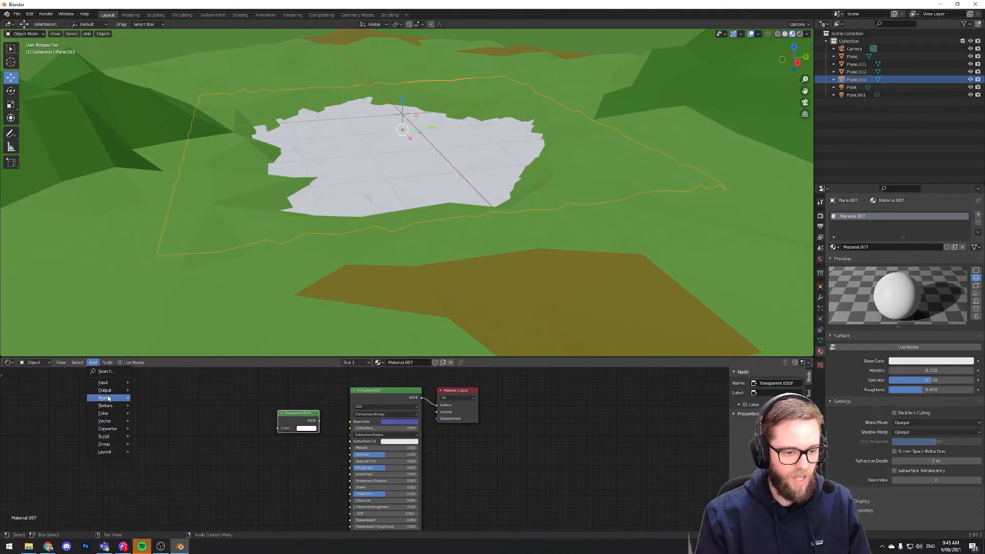
{"action": "left_click", "coordinate": [103, 398]}
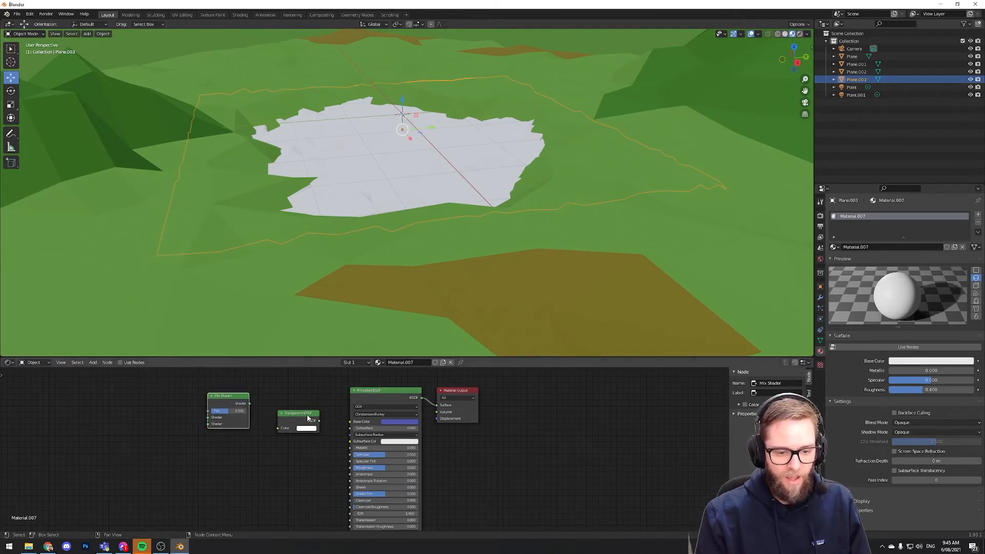
Wire Principled and Transparent BSDFs into the Mix Shader and feed it to Material Output
{"action": "left_click_drag", "start_coordinate": [227, 408], "coordinate": [271, 393]}
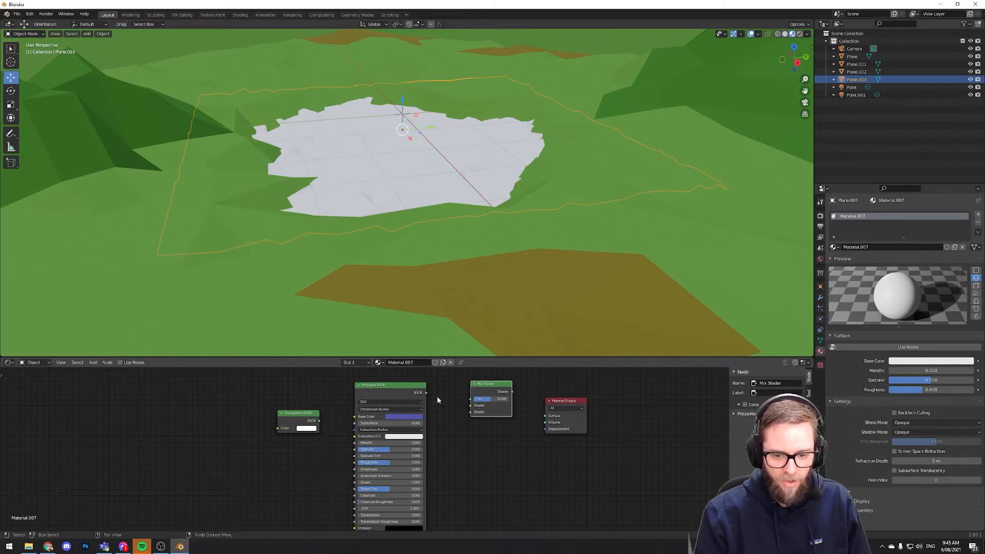
{"action": "mouse_move", "coordinate": [429, 396]}
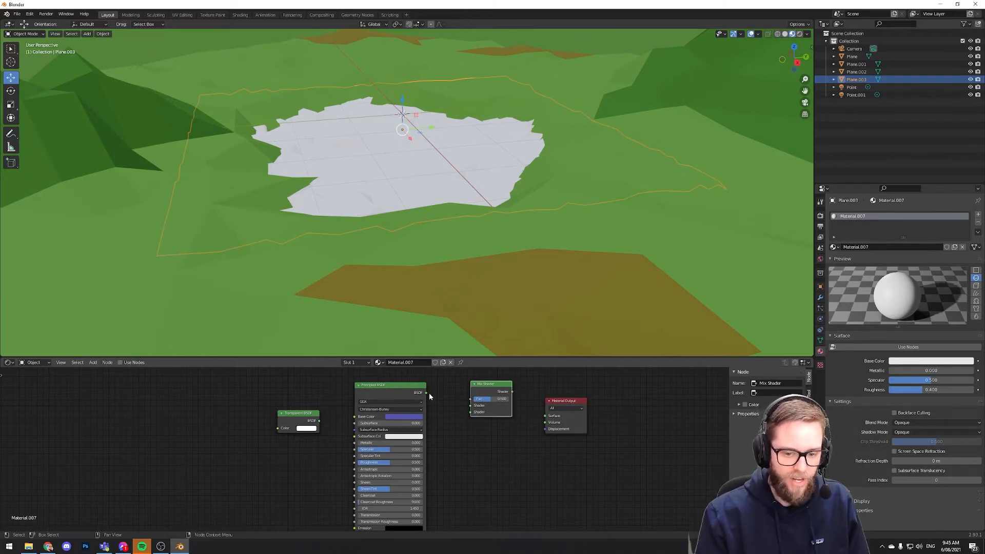
{"action": "left_click_drag", "start_coordinate": [426, 393], "coordinate": [471, 405]}
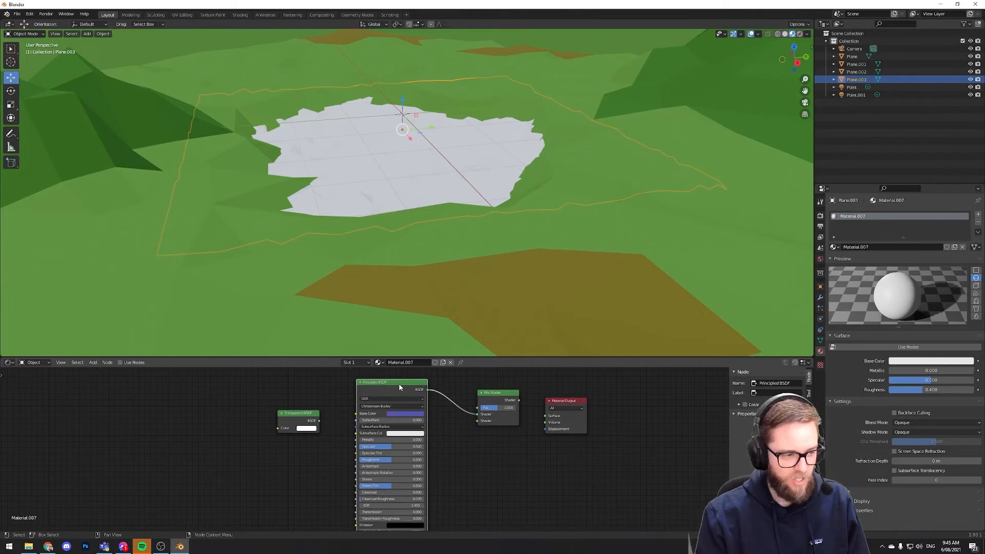
{"action": "mouse_move", "coordinate": [429, 394]}
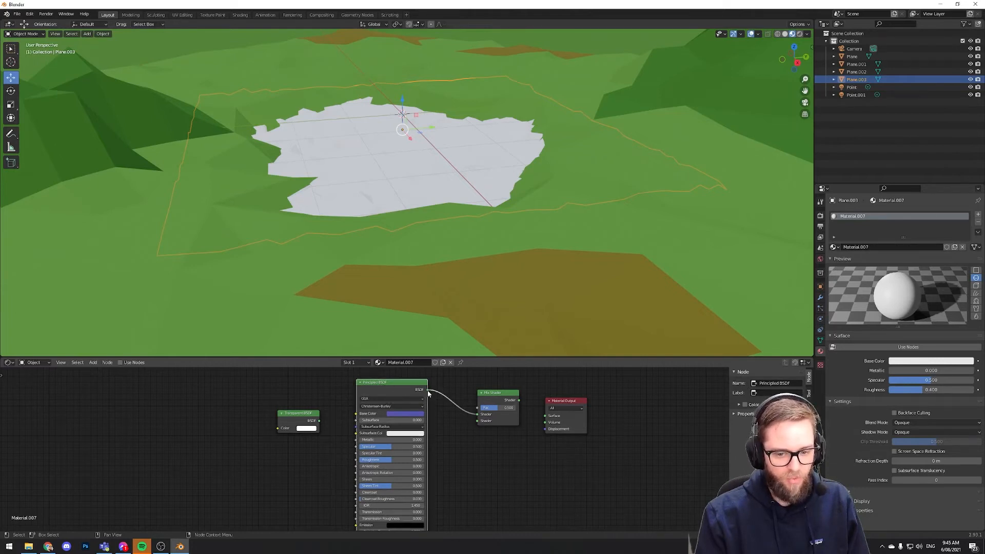
{"action": "mouse_move", "coordinate": [477, 418]}
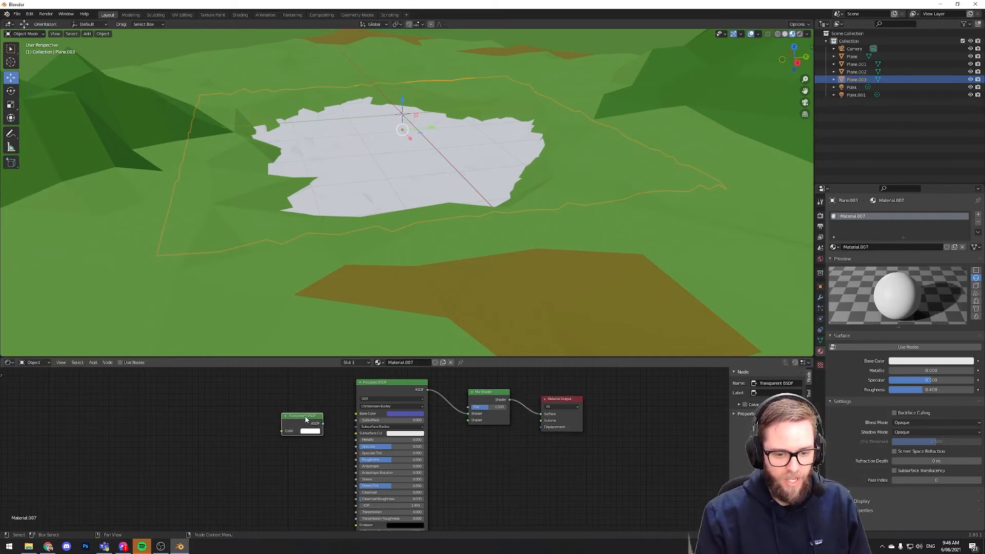
{"action": "left_click_drag", "start_coordinate": [304, 421], "coordinate": [153, 391]}
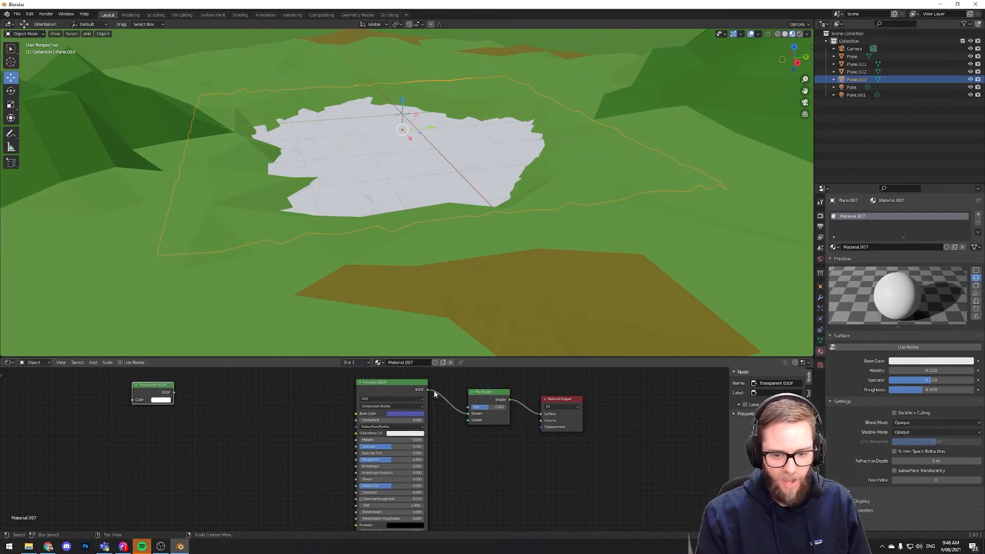
{"action": "left_click_drag", "start_coordinate": [153, 389], "coordinate": [244, 400]}
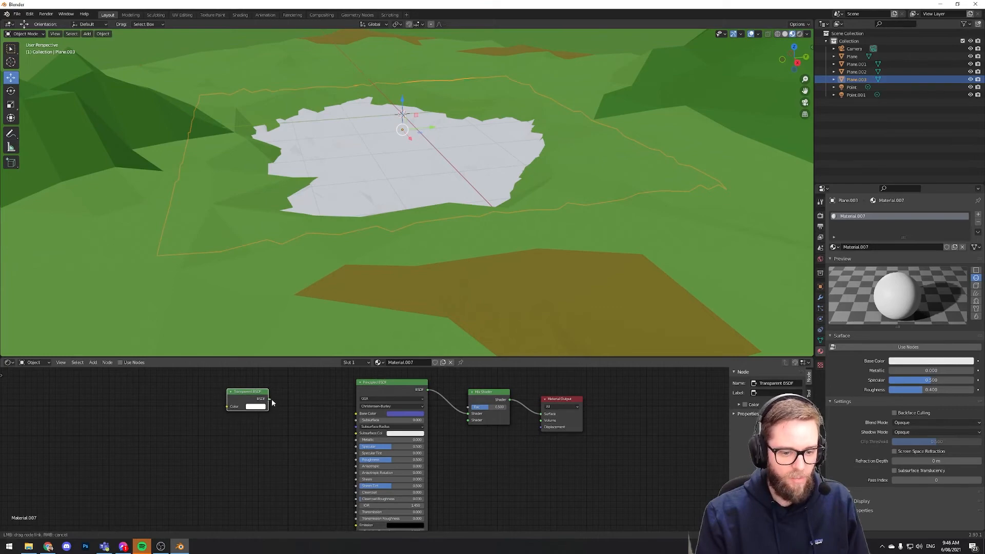
{"action": "left_click_drag", "start_coordinate": [268, 401], "coordinate": [468, 421]}
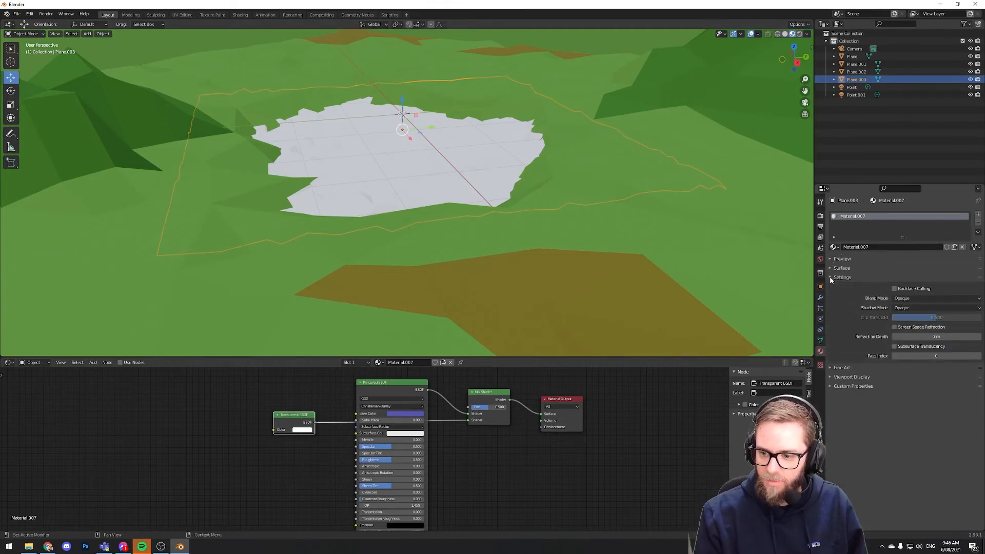
Change the water material's Blend Mode from Opaque to Alpha Blend
{"action": "left_click", "coordinate": [841, 277]}
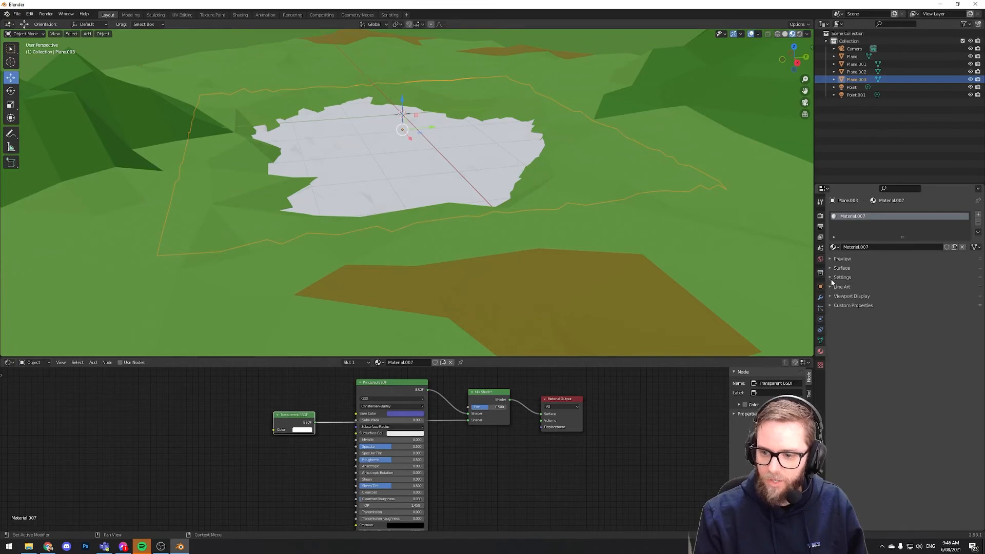
{"action": "left_click", "coordinate": [841, 277]}
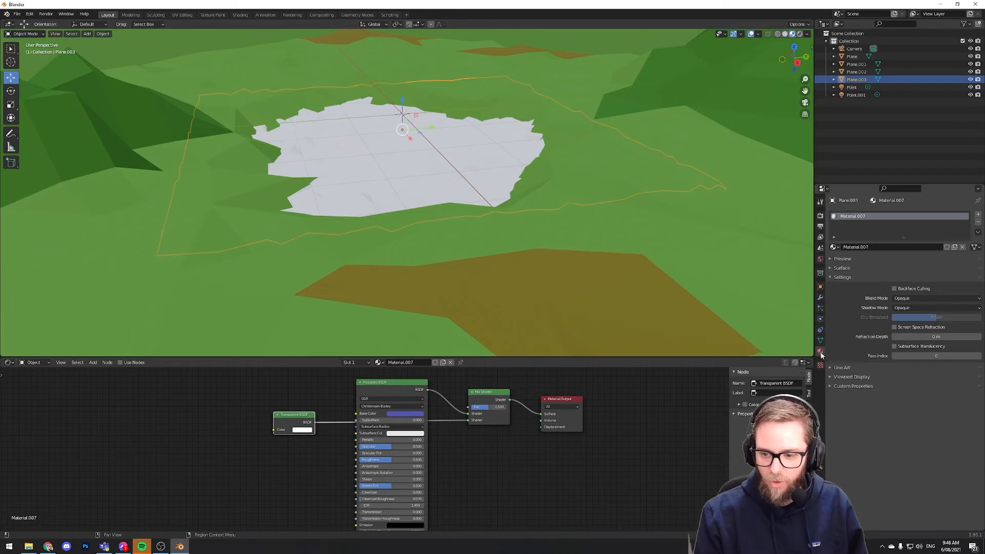
{"action": "left_click", "coordinate": [830, 277]}
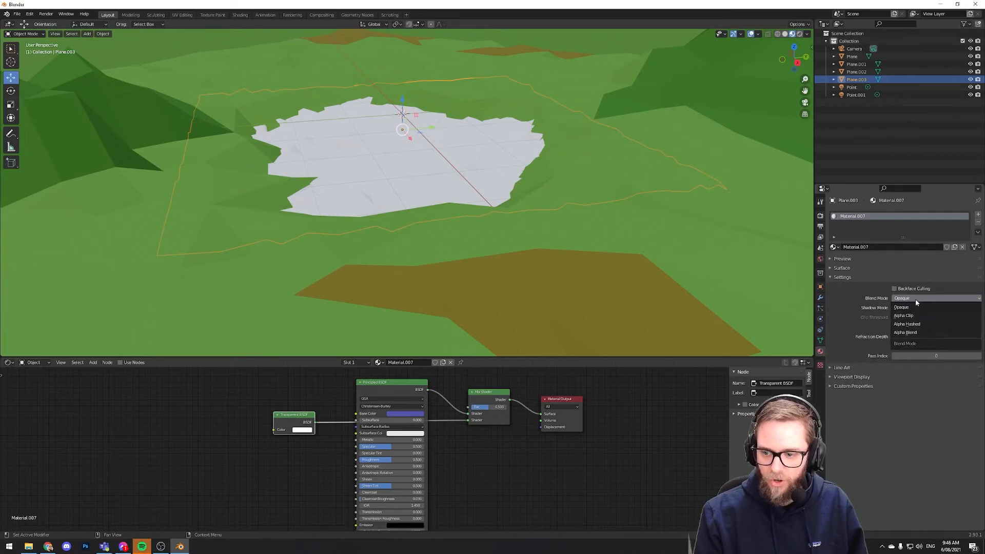
{"action": "mouse_move", "coordinate": [916, 333]}
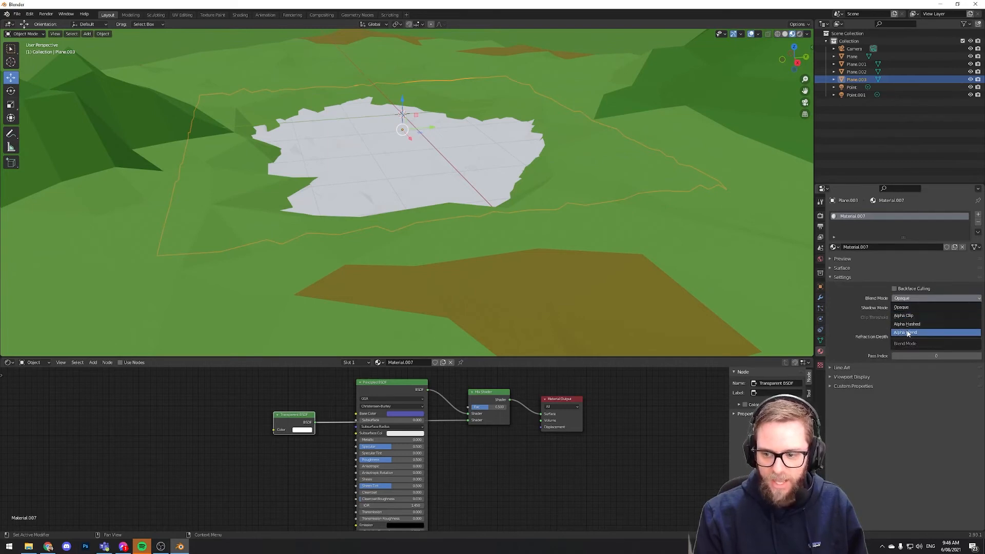
{"action": "left_click", "coordinate": [905, 333]}
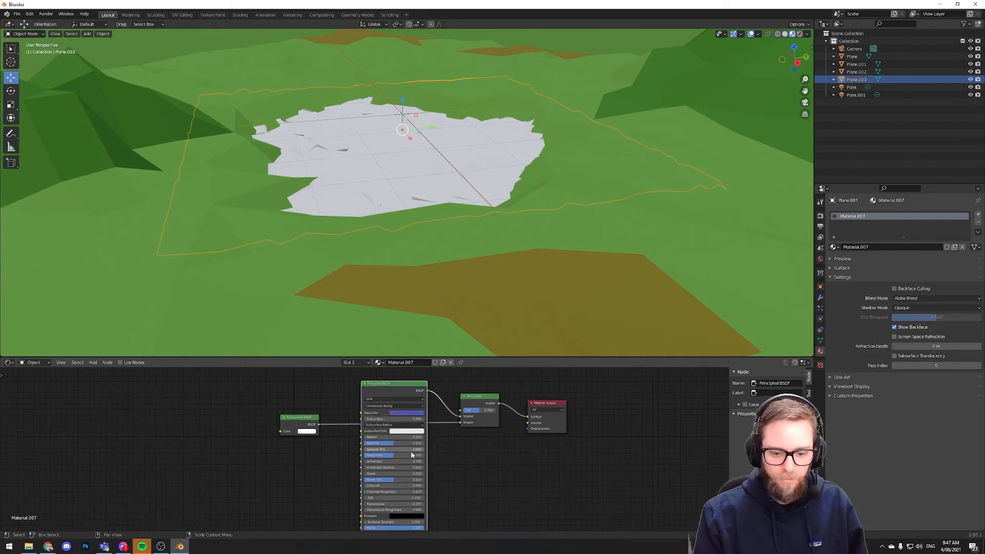
Lower the Principled BSDF Alpha to about 0.868 so the water turns translucent
{"action": "left_click", "coordinate": [841, 268]}
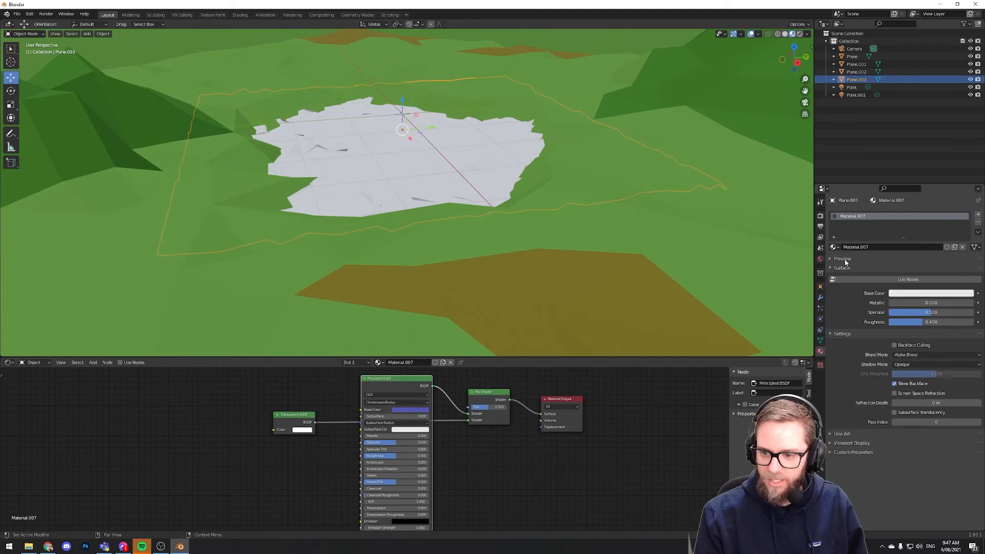
{"action": "mouse_move", "coordinate": [907, 279]}
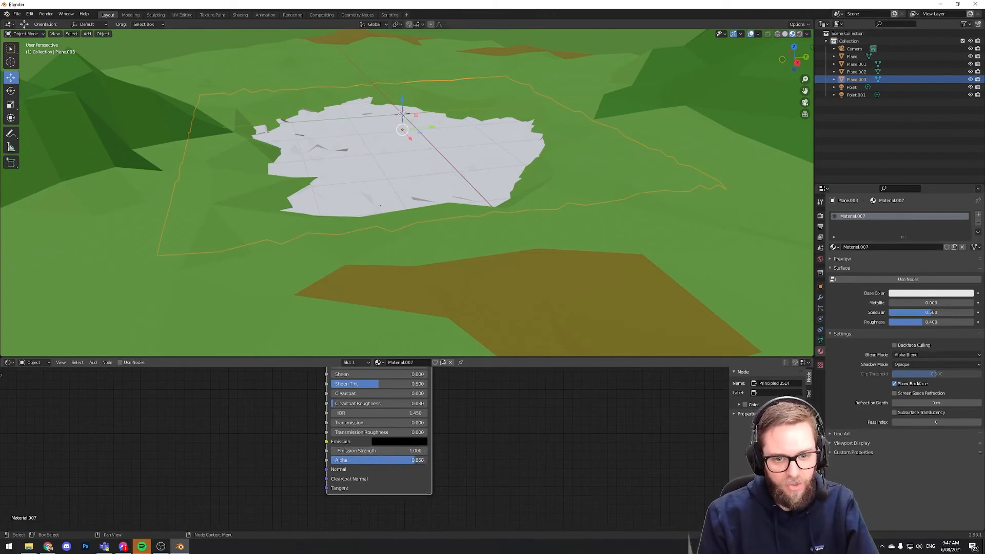
{"action": "left_click_drag", "start_coordinate": [393, 459], "coordinate": [380, 460]}
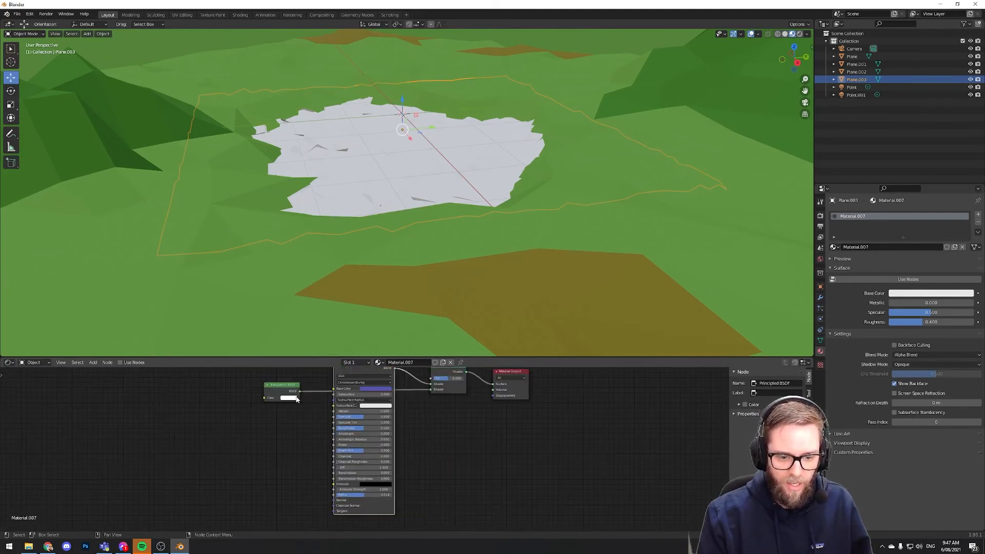
{"action": "left_click", "coordinate": [288, 398]}
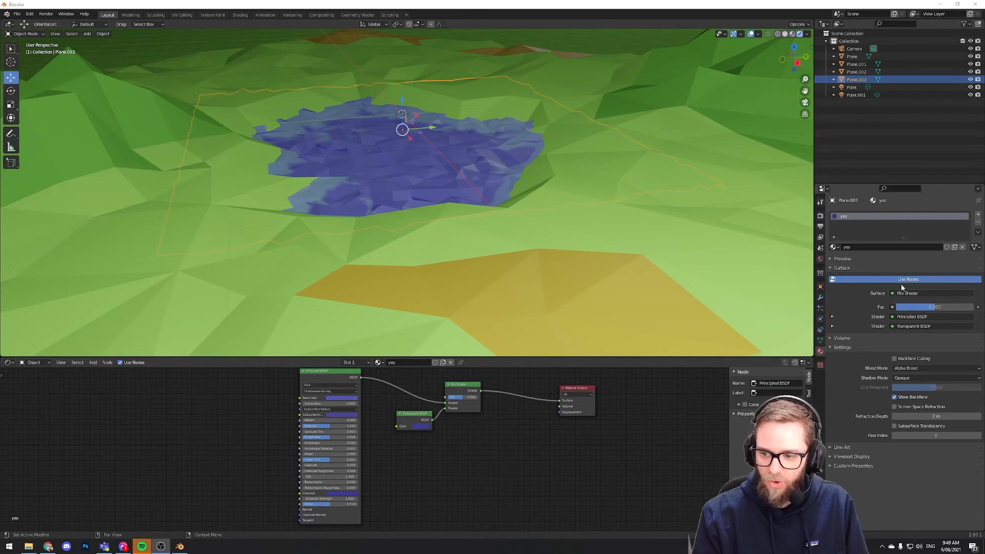
{"action": "mouse_move", "coordinate": [905, 279]}
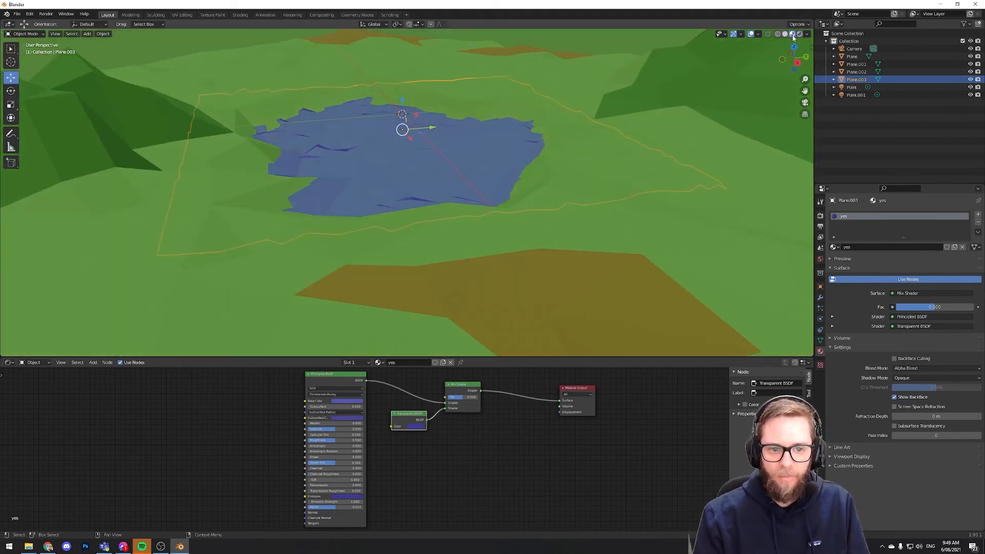
{"action": "mouse_move", "coordinate": [794, 33]}
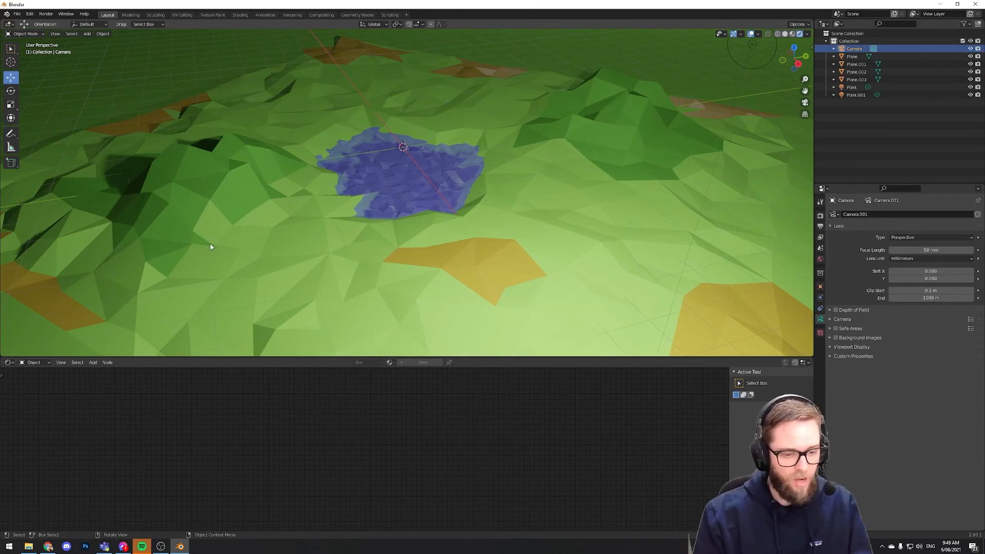
Look through the active camera at the terrain and enable Walk Navigation to move the view
{"action": "left_click", "coordinate": [54, 33]}
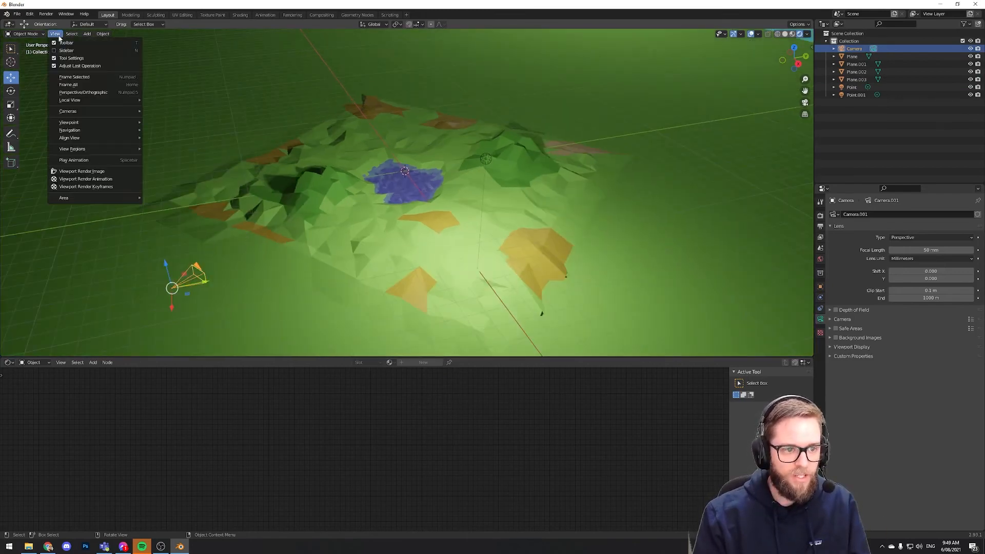
{"action": "mouse_move", "coordinate": [67, 111]}
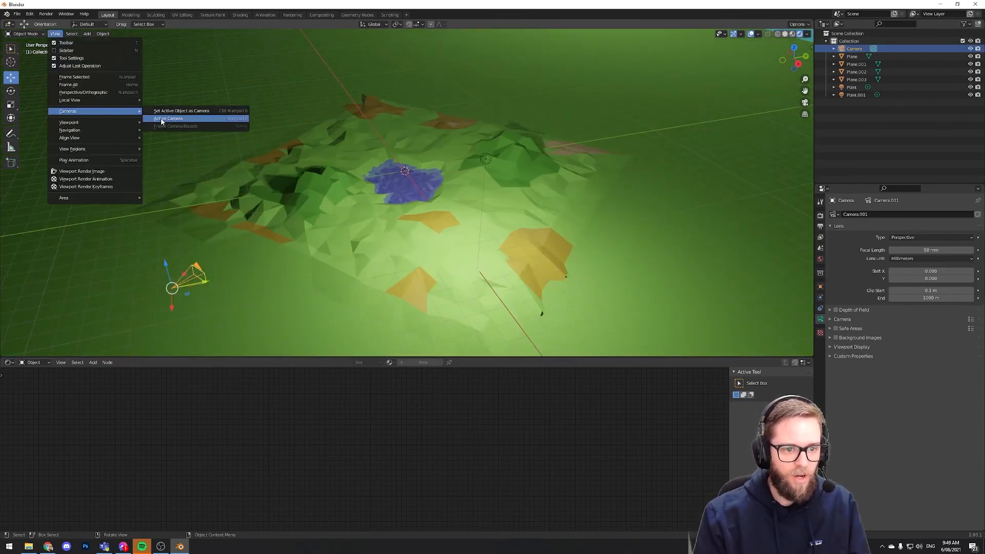
{"action": "mouse_move", "coordinate": [70, 122]}
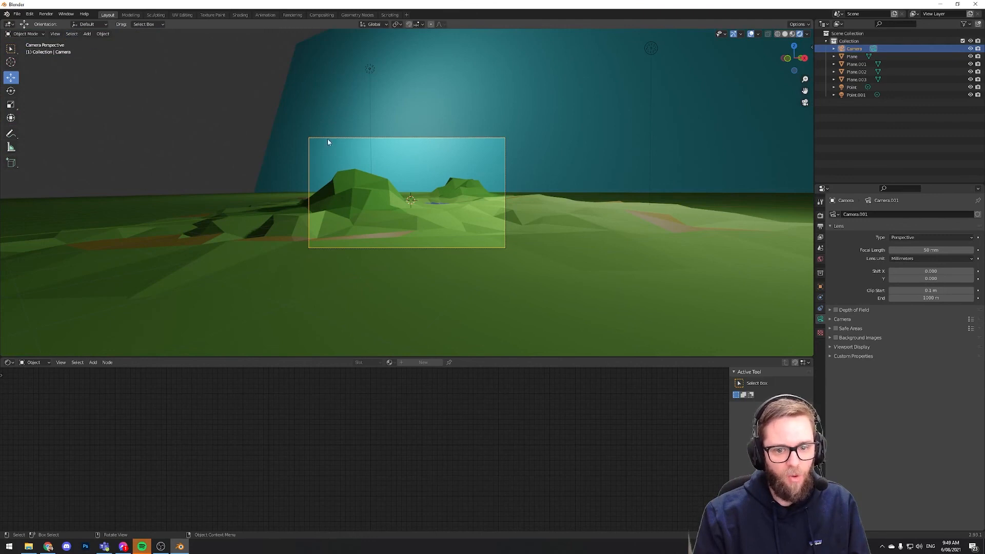
{"action": "left_click", "coordinate": [53, 34]}
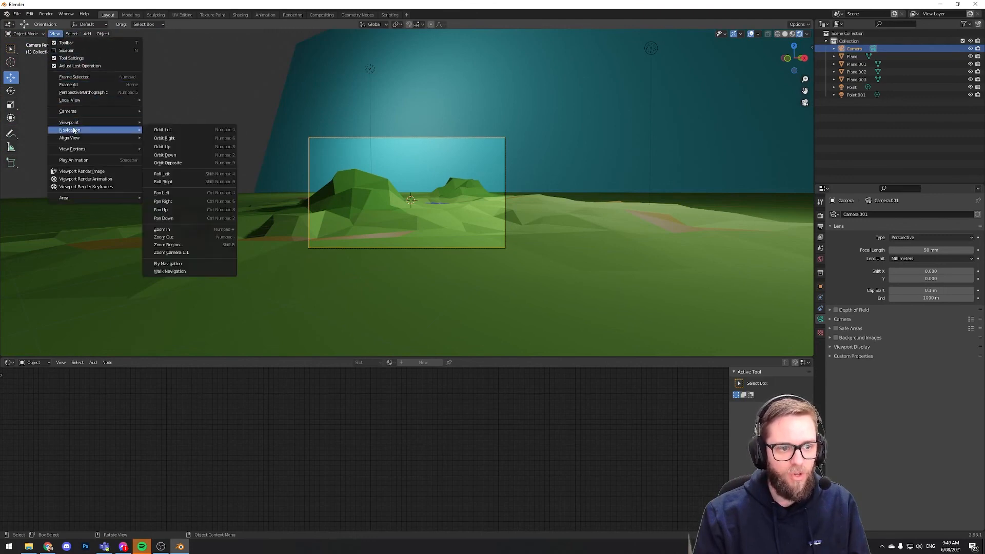
{"action": "left_click", "coordinate": [169, 270]}
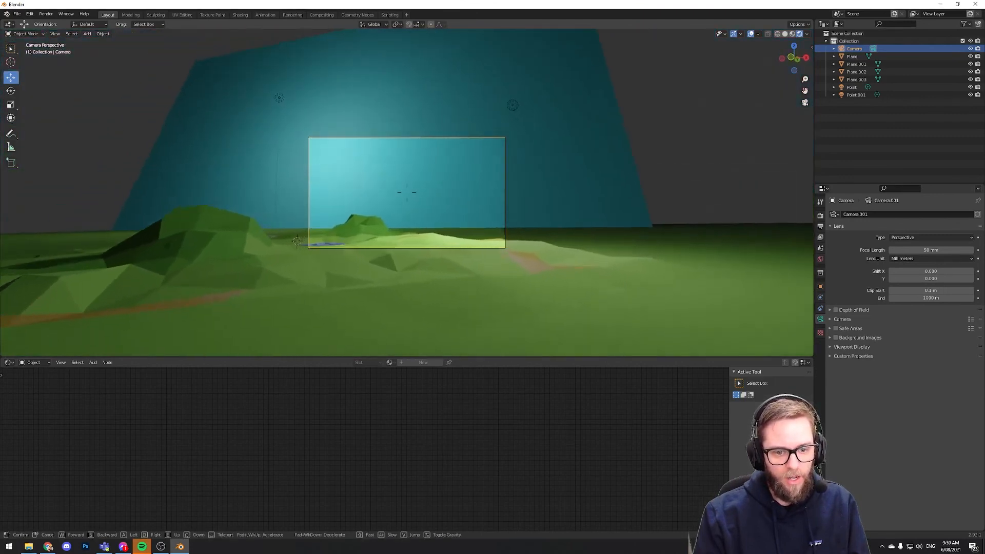